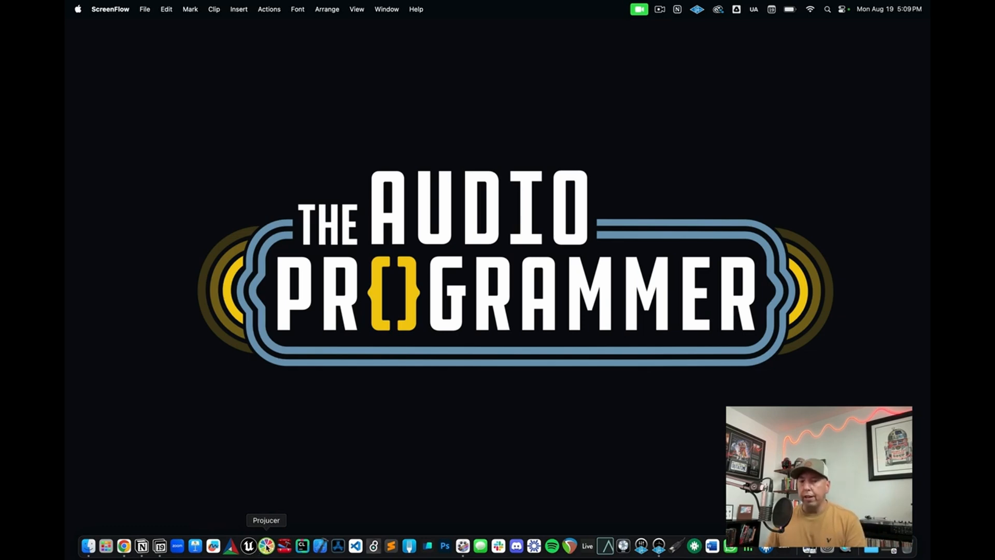
# Launch Projucer from the Dock and move its New Project window into position
pyautogui.click(266, 545)
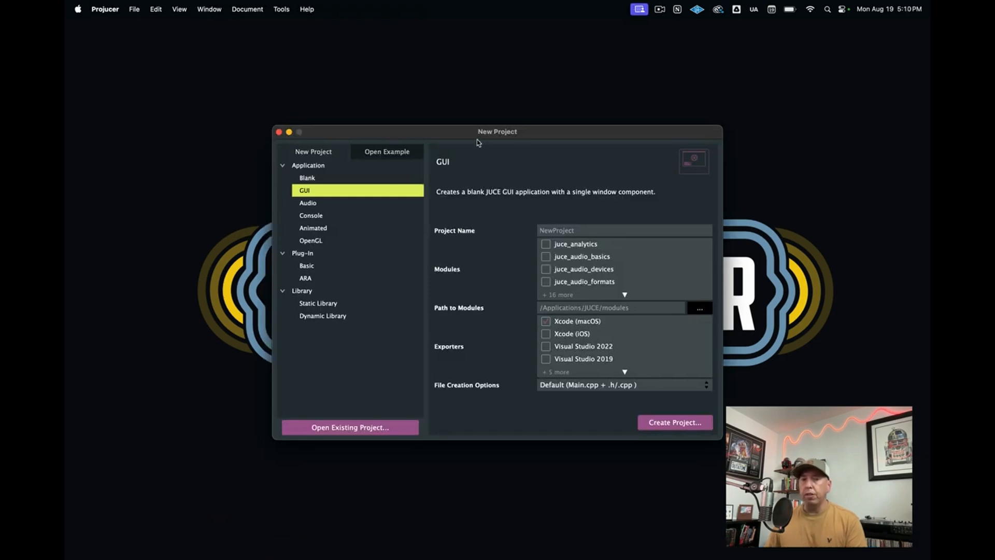
pyautogui.moveTo(497, 132); pyautogui.dragTo(492, 107)
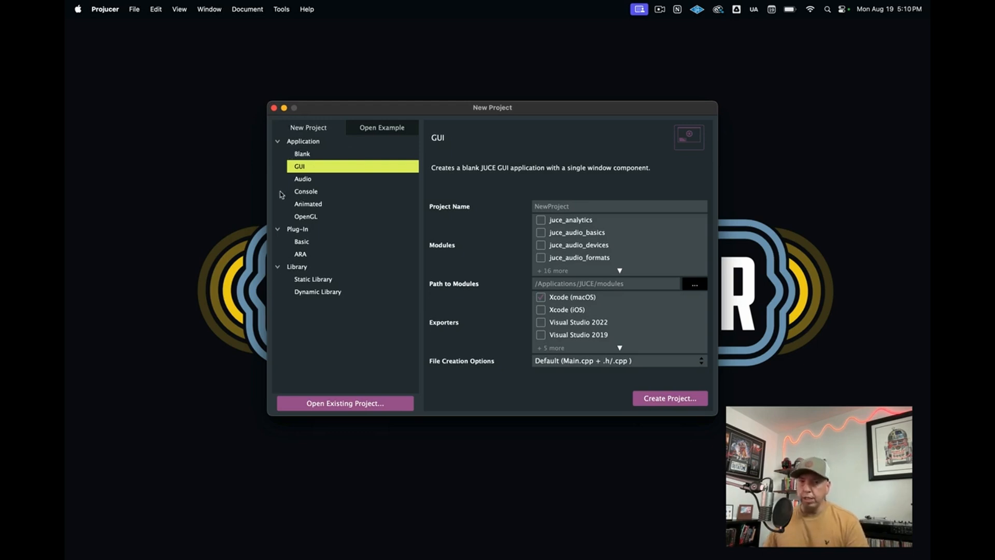
pyautogui.moveTo(364, 132)
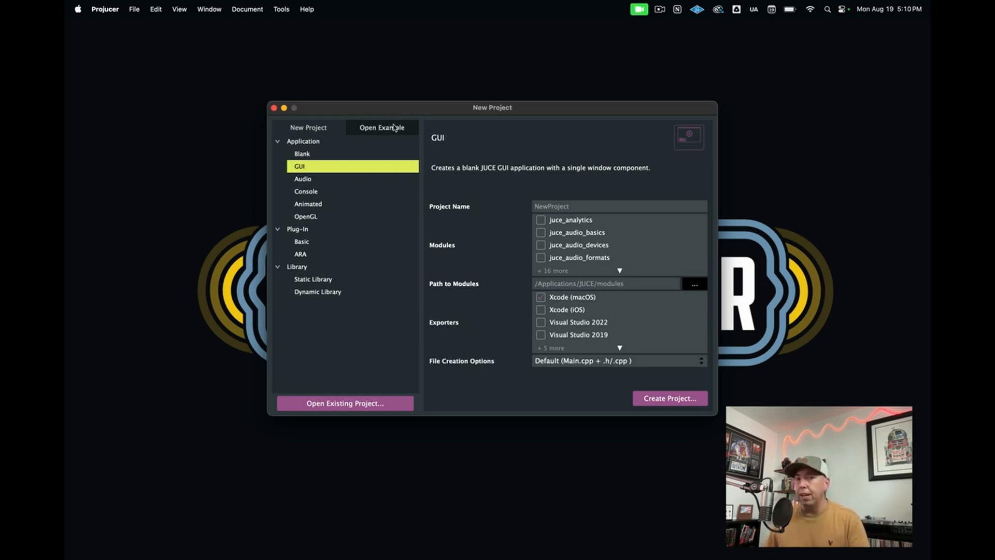
pyautogui.moveTo(363, 216)
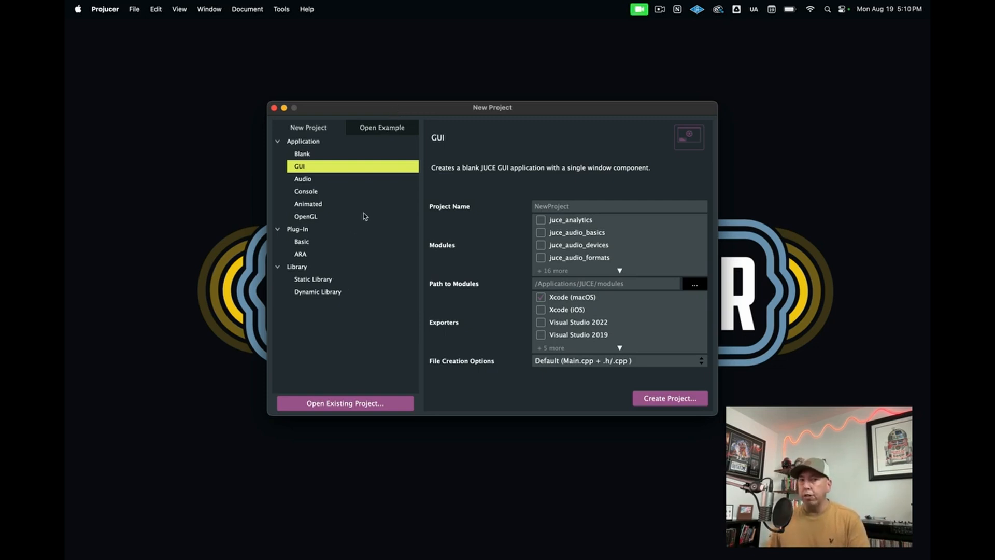
pyautogui.moveTo(347, 237)
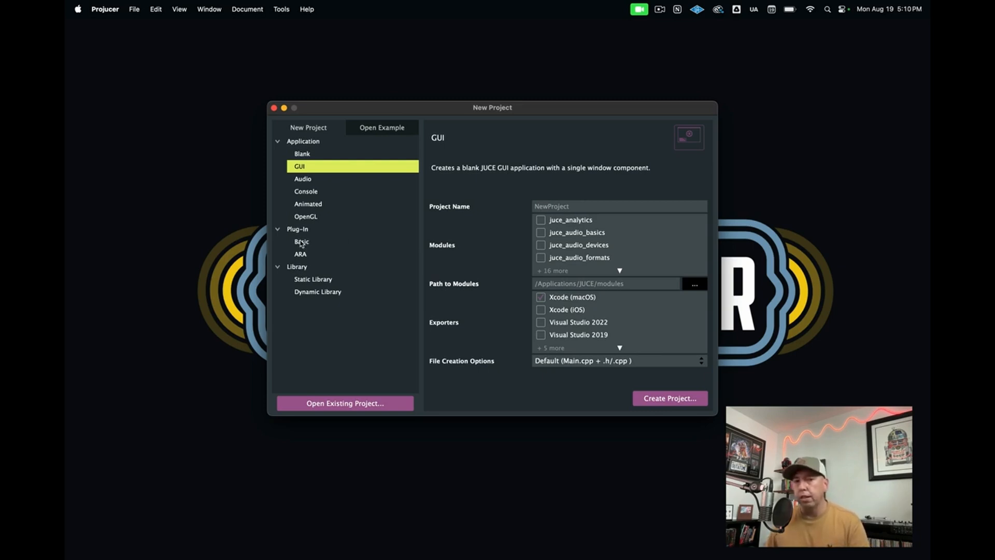
# Choose the Plug-In Basic template and name the project 'TestPlugin'
pyautogui.click(302, 241)
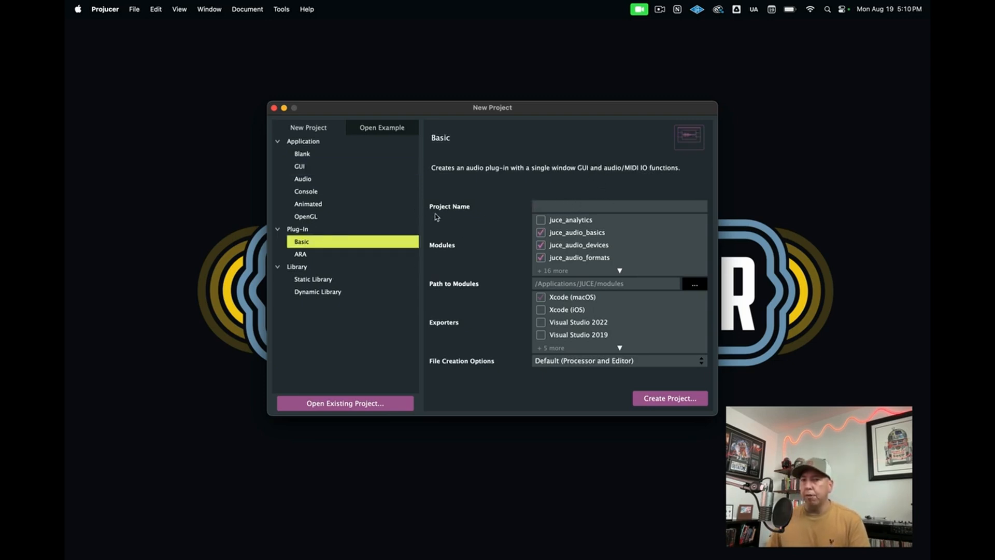
pyautogui.write('T')
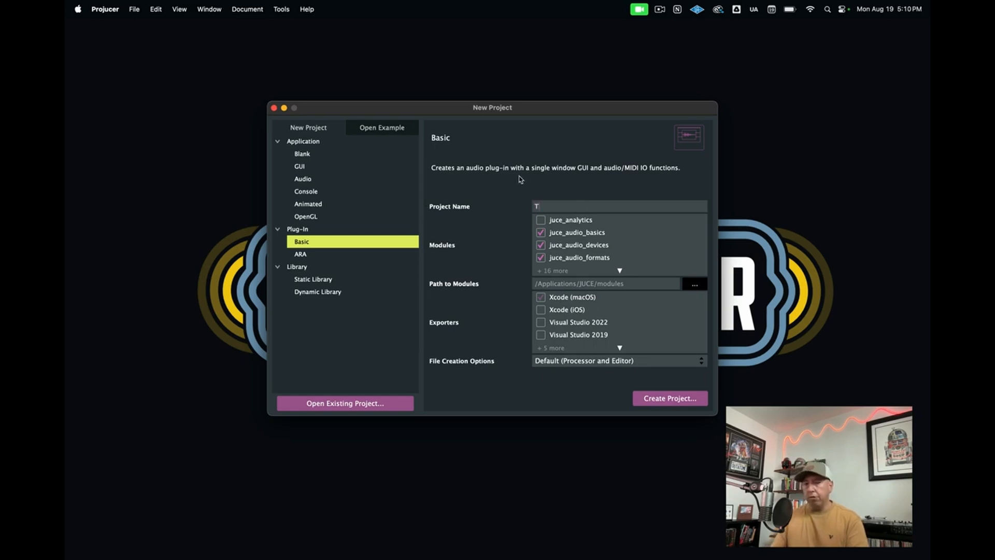
pyautogui.write('TestPlugin')
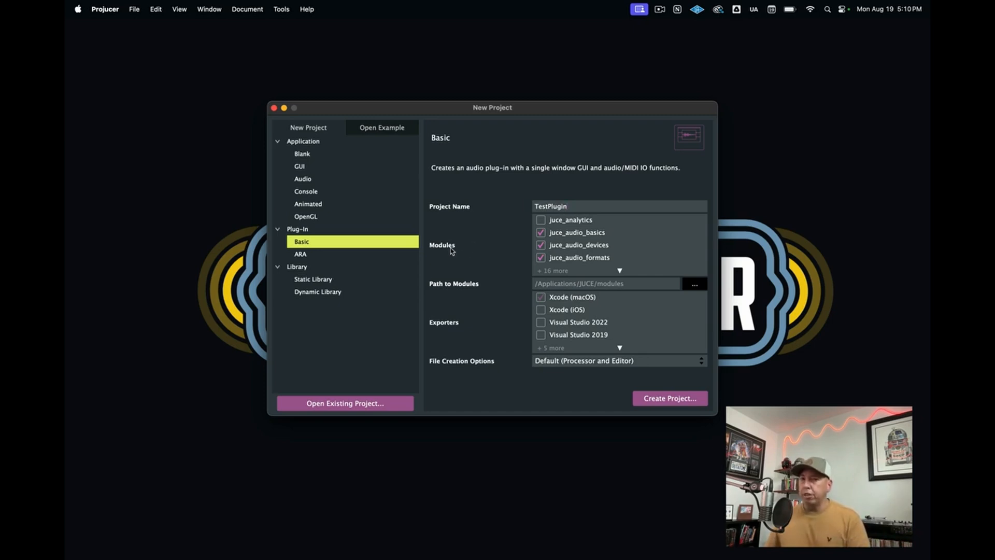
pyautogui.moveTo(580, 229)
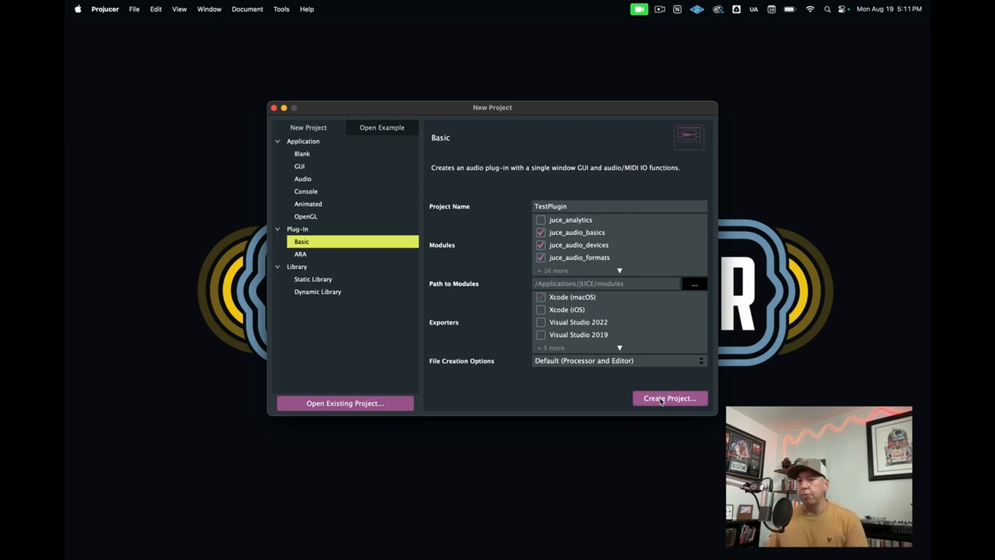
# Create the TestPlugin project, saving it to the Desktop
pyautogui.click(667, 398)
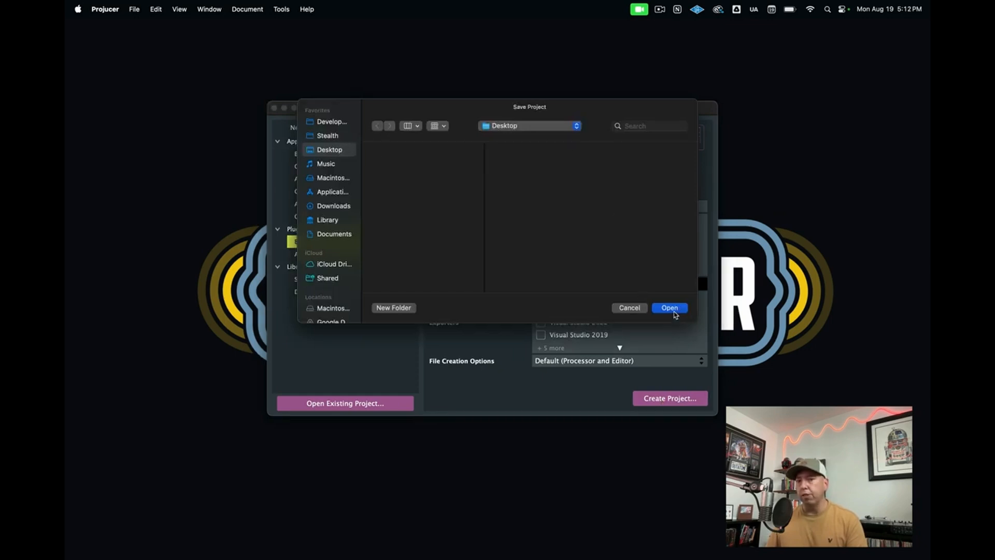
pyautogui.click(668, 308)
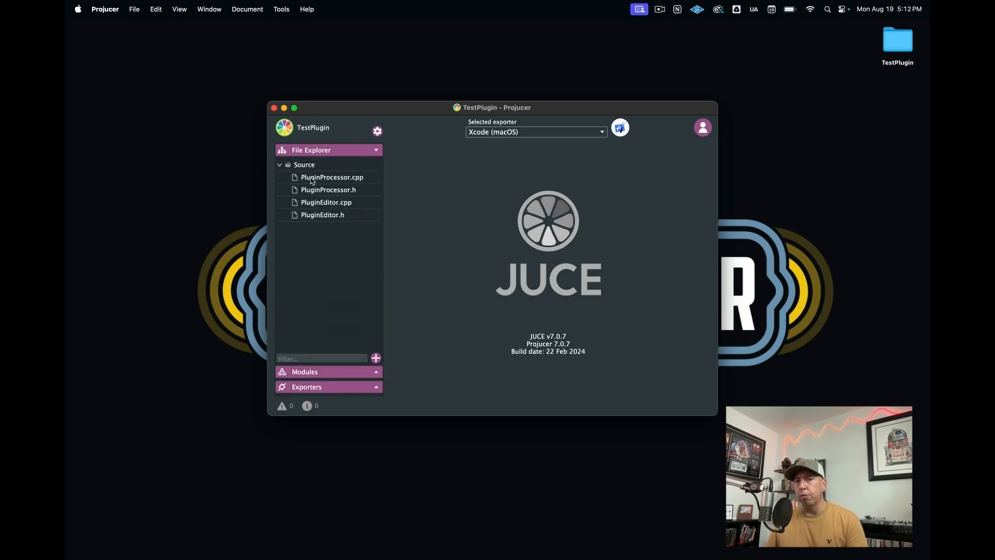
# View PluginProcessor and PluginEditor source files, then expand the Modules panel
pyautogui.click(328, 190)
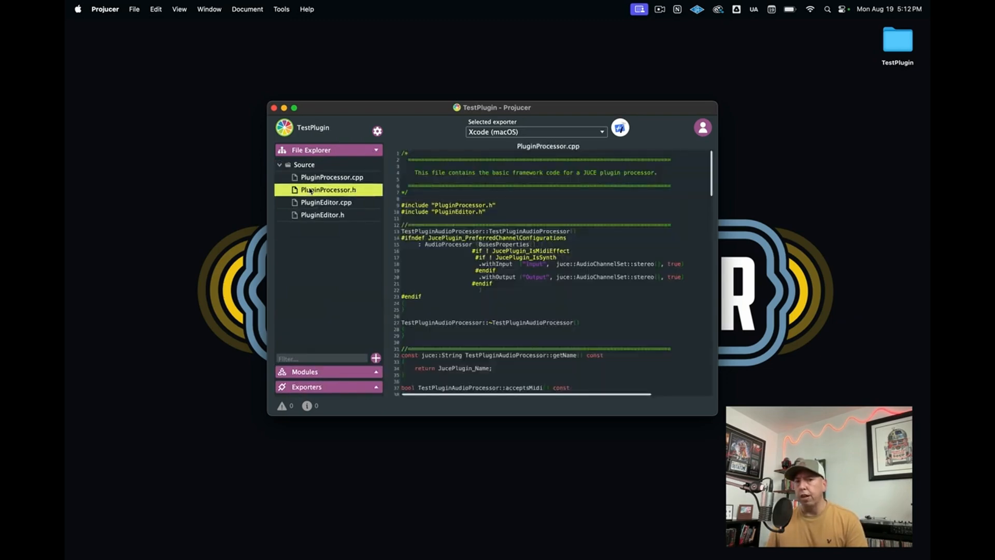
pyautogui.click(328, 189)
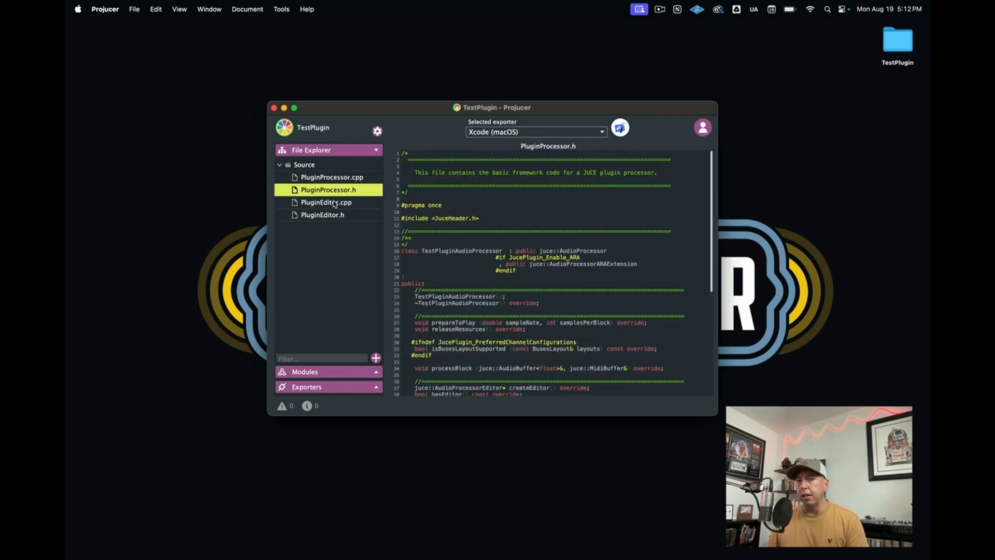
pyautogui.click(322, 214)
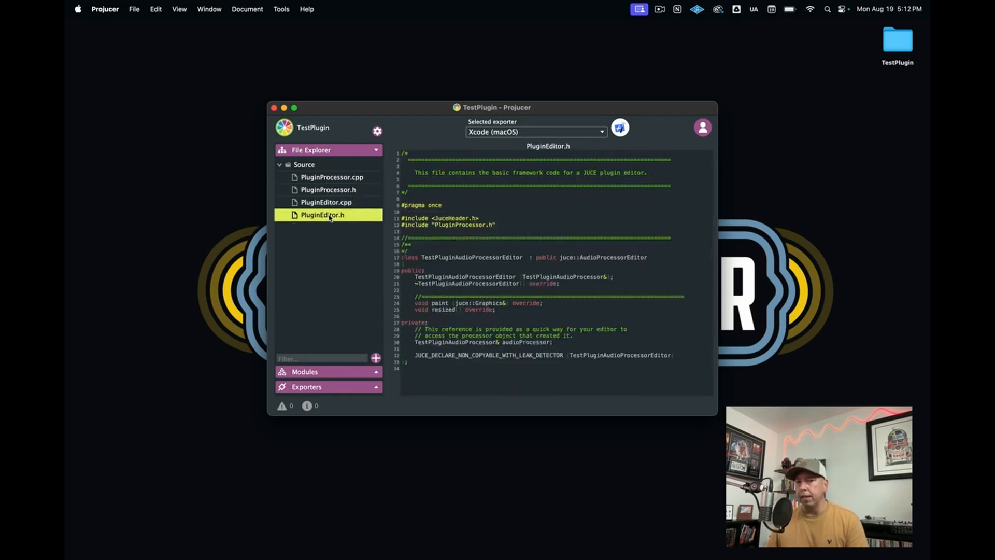
pyautogui.click(305, 164)
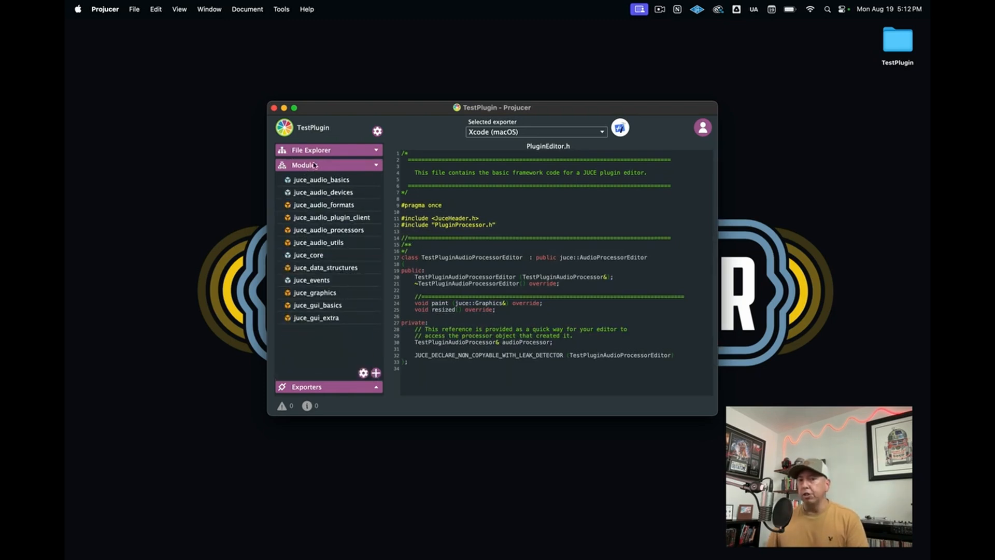
pyautogui.moveTo(313, 211)
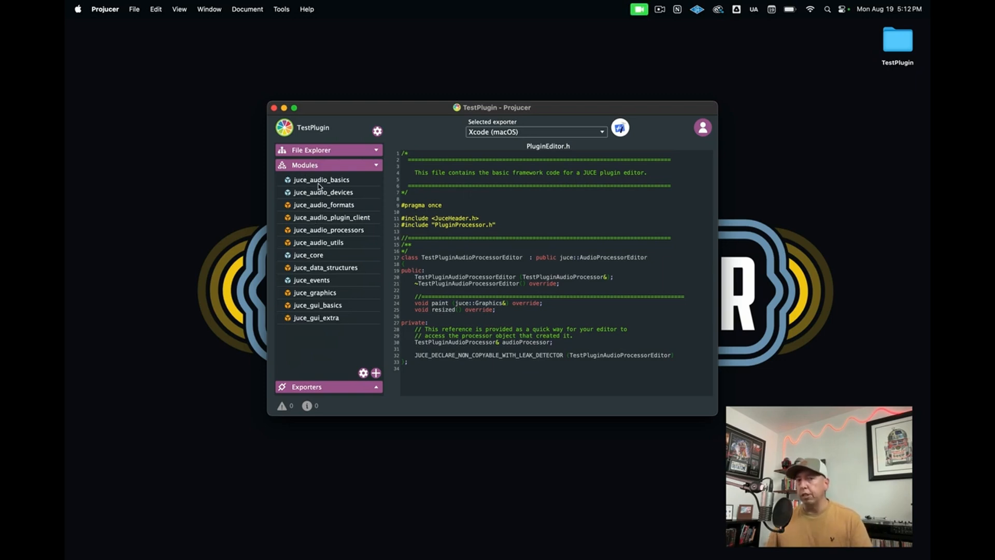
pyautogui.moveTo(367, 402)
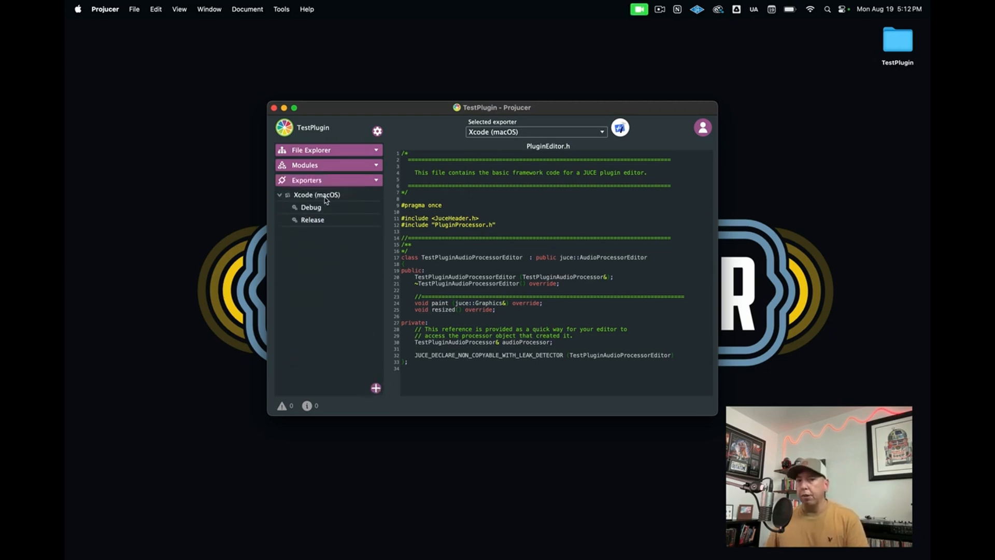
pyautogui.moveTo(311, 312)
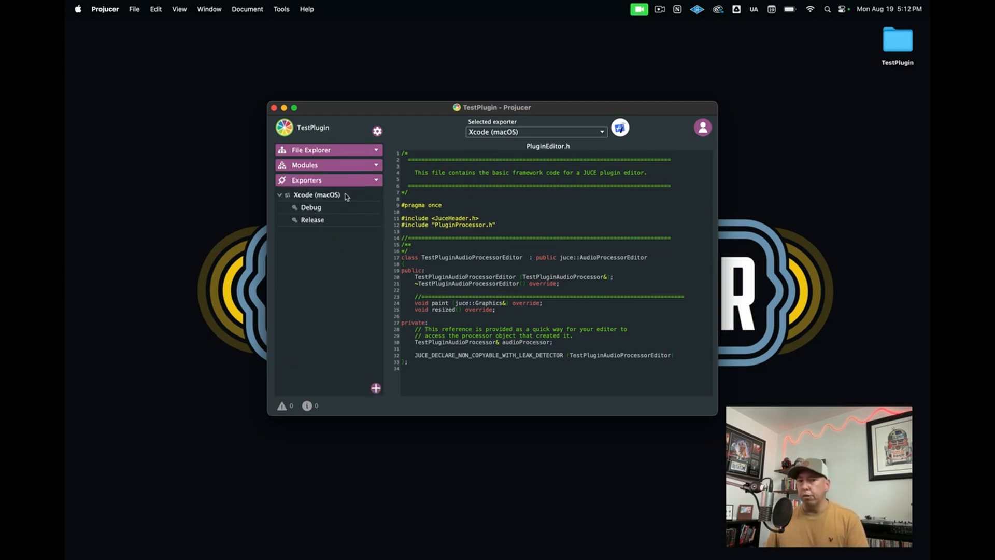
pyautogui.moveTo(320, 277)
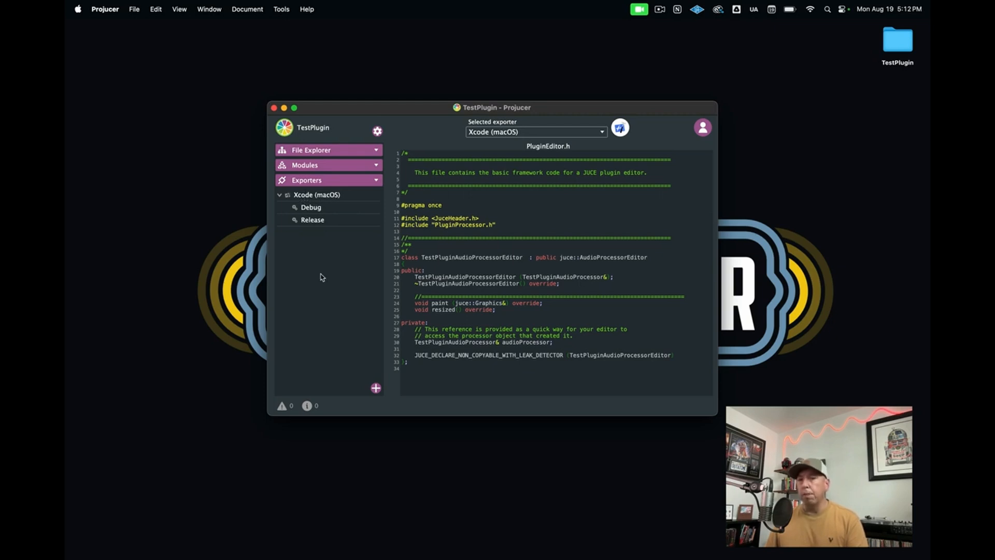
# Show the Xcode (macOS) exporter settings with Debug and Release configurations
pyautogui.click(317, 195)
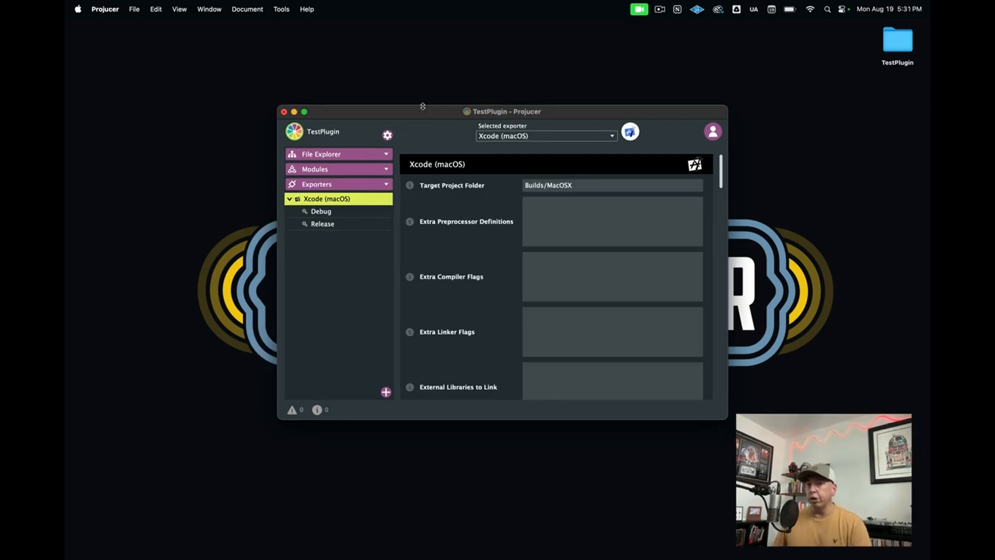
pyautogui.moveTo(421, 115)
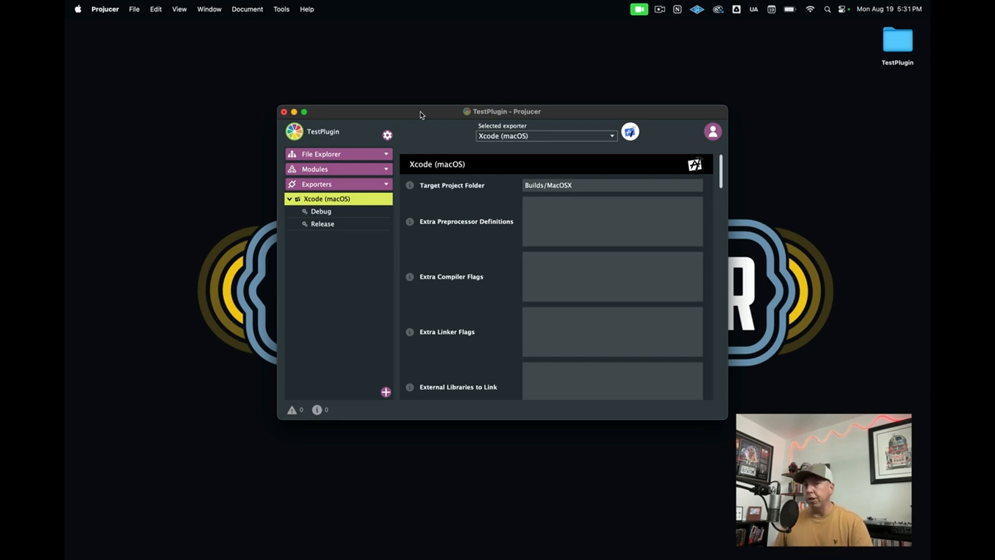
pyautogui.moveTo(391, 160)
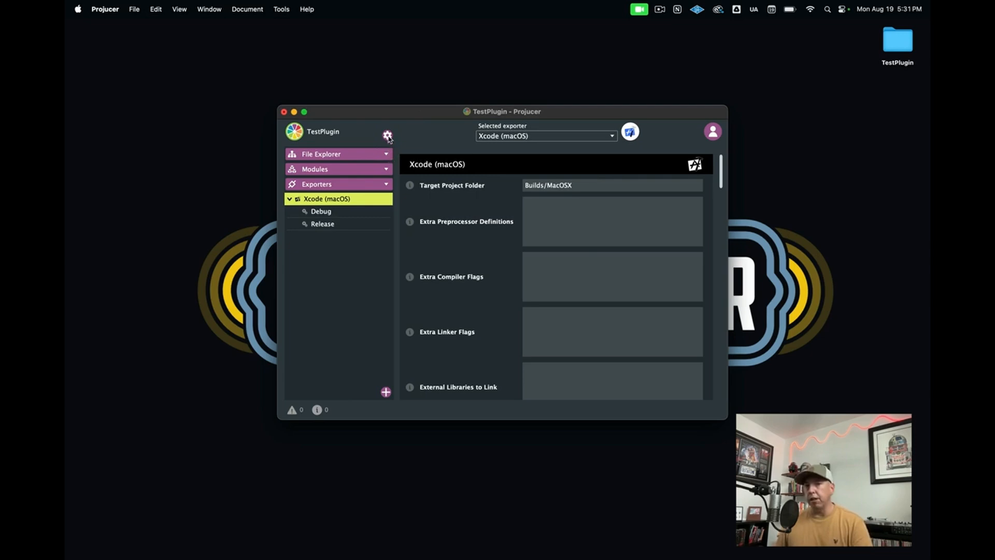
pyautogui.moveTo(386, 136)
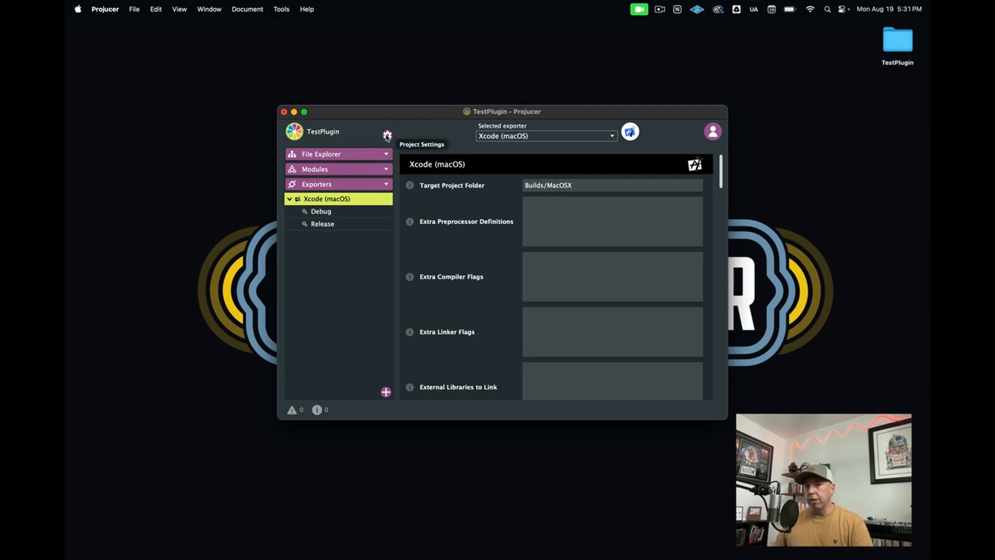
pyautogui.click(386, 135)
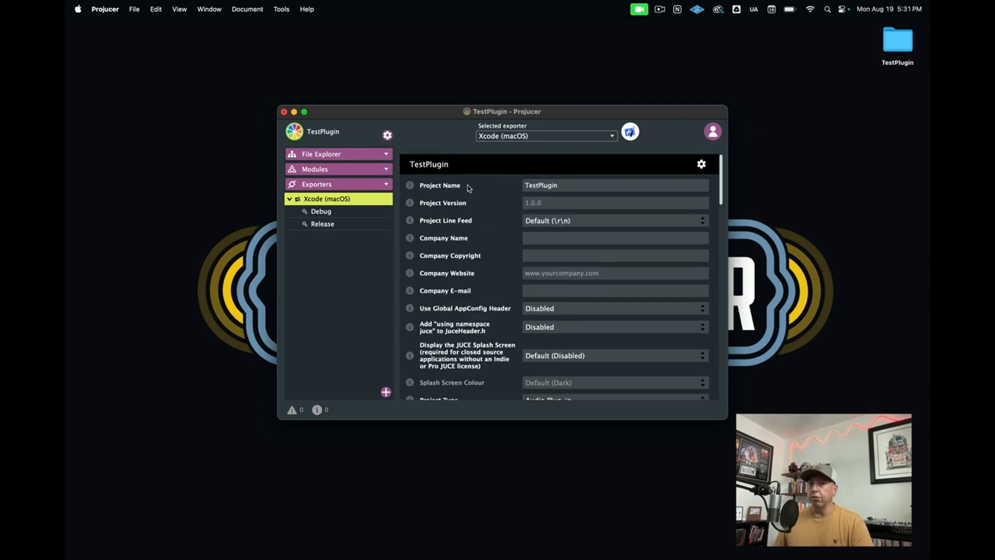
pyautogui.moveTo(497, 212)
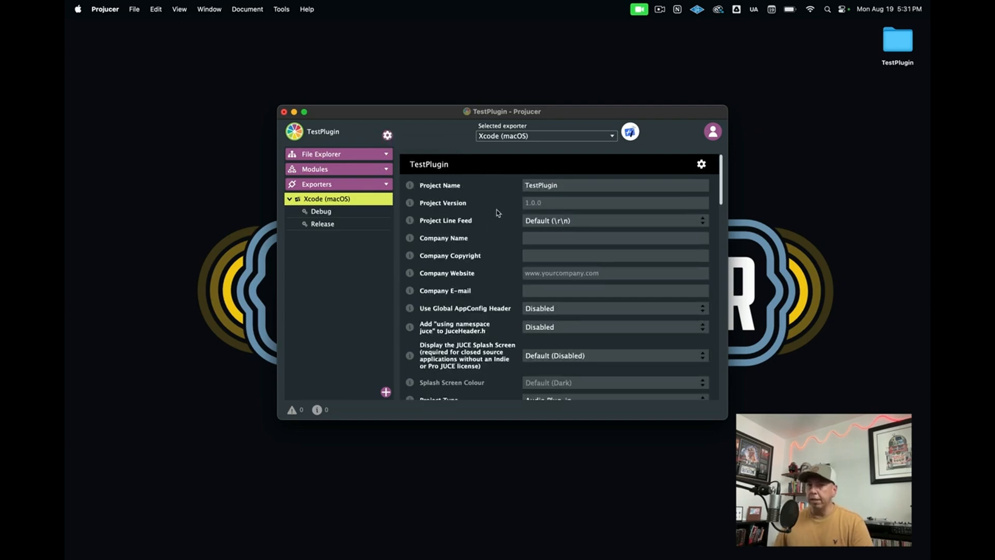
pyautogui.moveTo(461, 292)
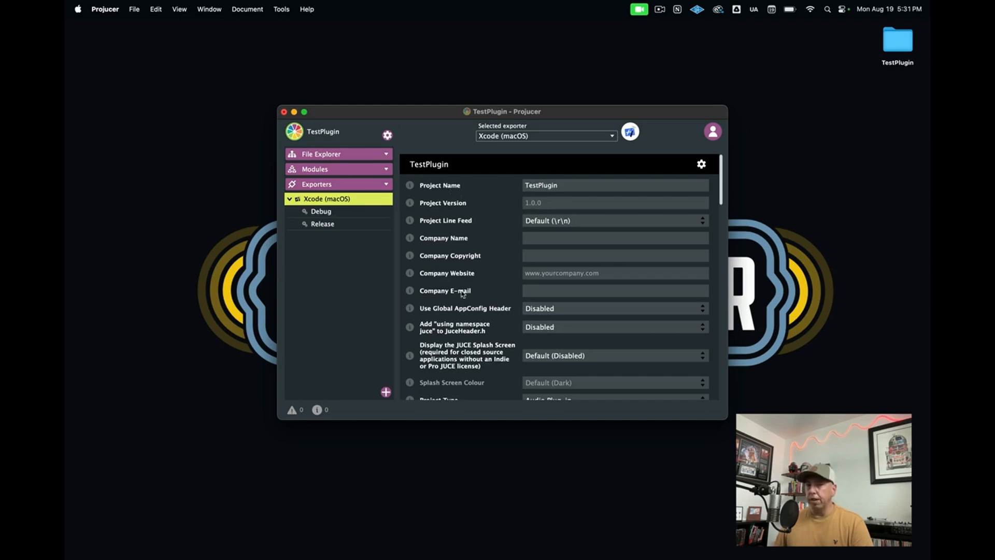
pyautogui.scroll(-3)
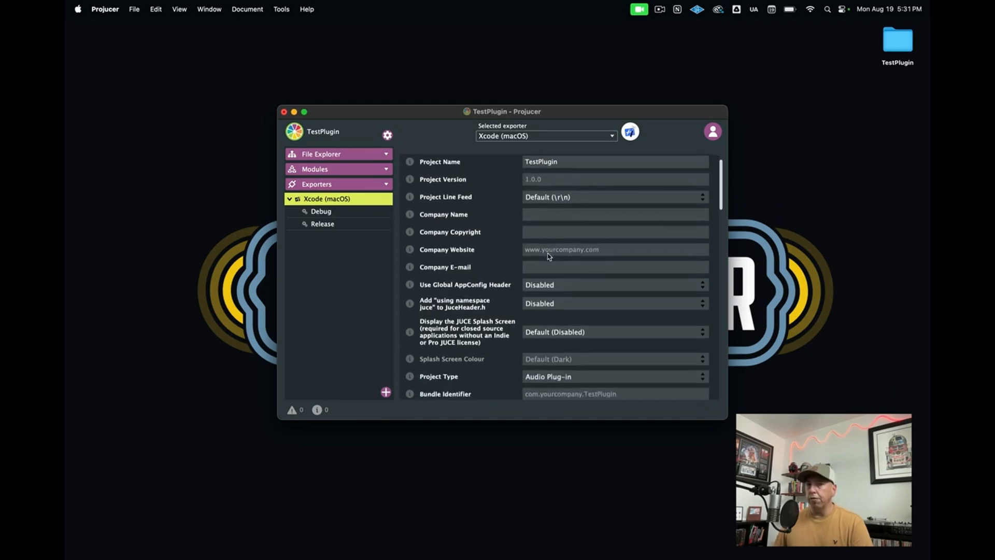
pyautogui.scroll(-3)
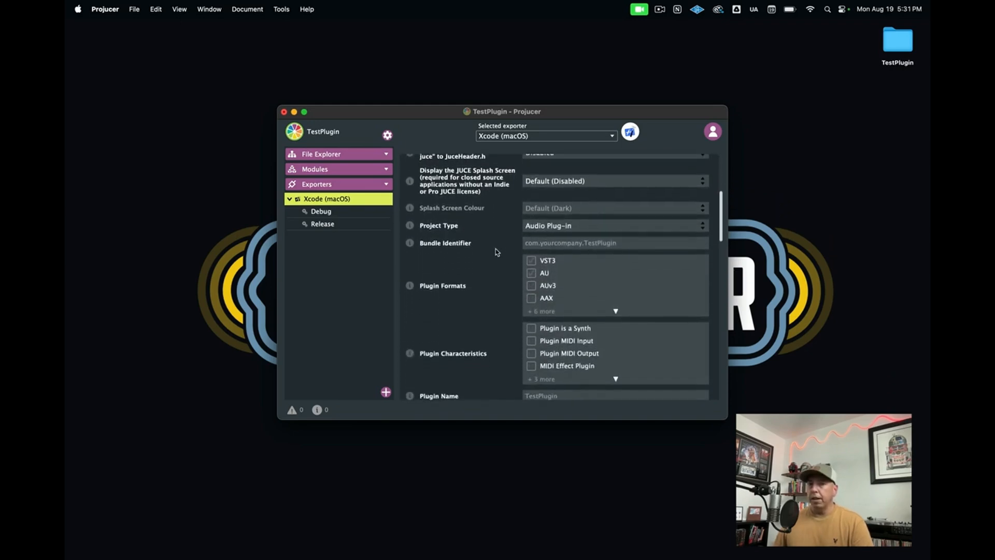
pyautogui.scroll(-3)
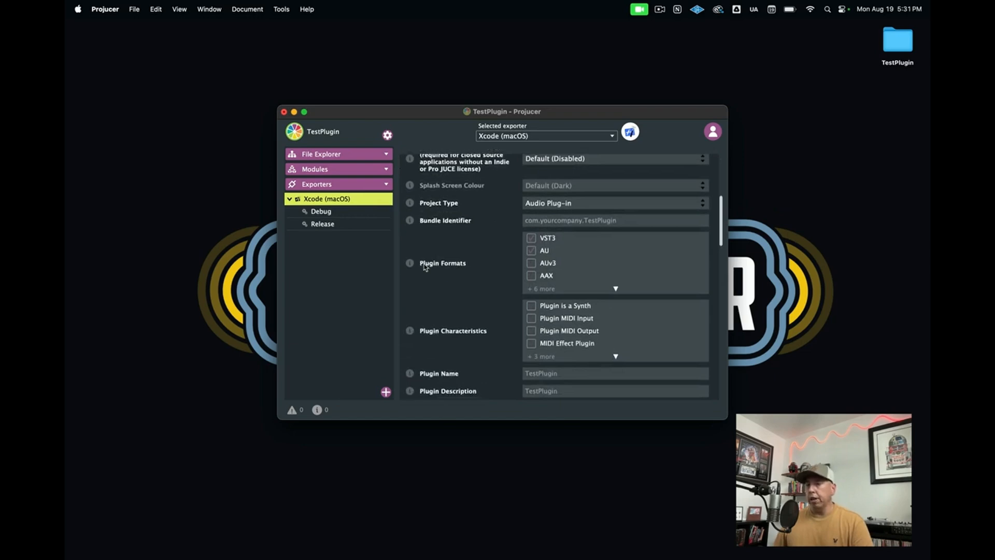
pyautogui.moveTo(458, 264)
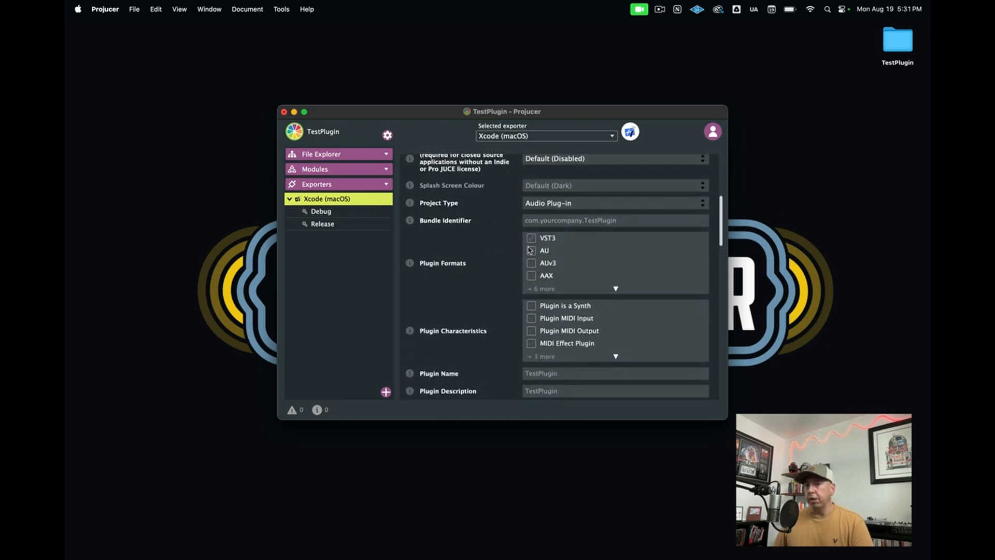
pyautogui.click(532, 249)
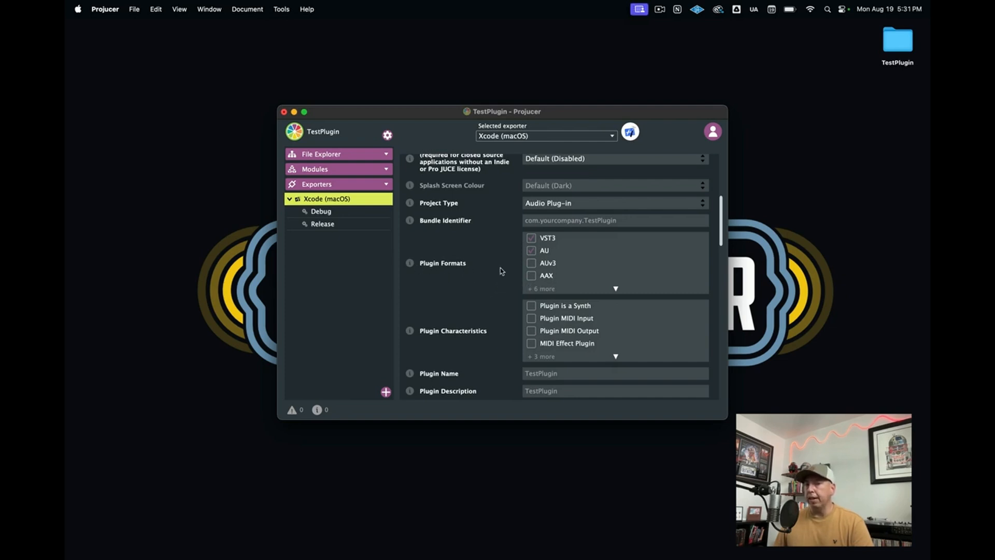
pyautogui.scroll(-3)
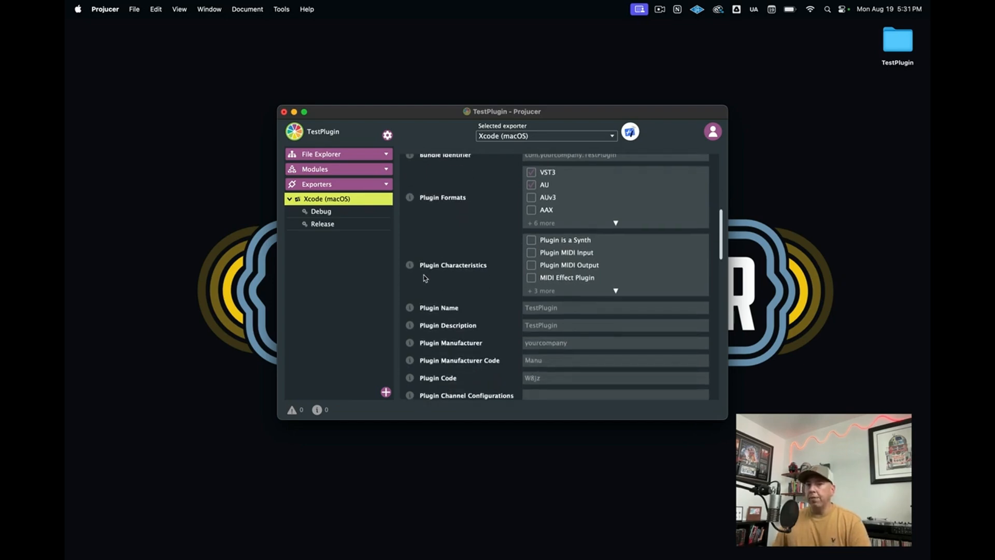
pyautogui.moveTo(476, 266)
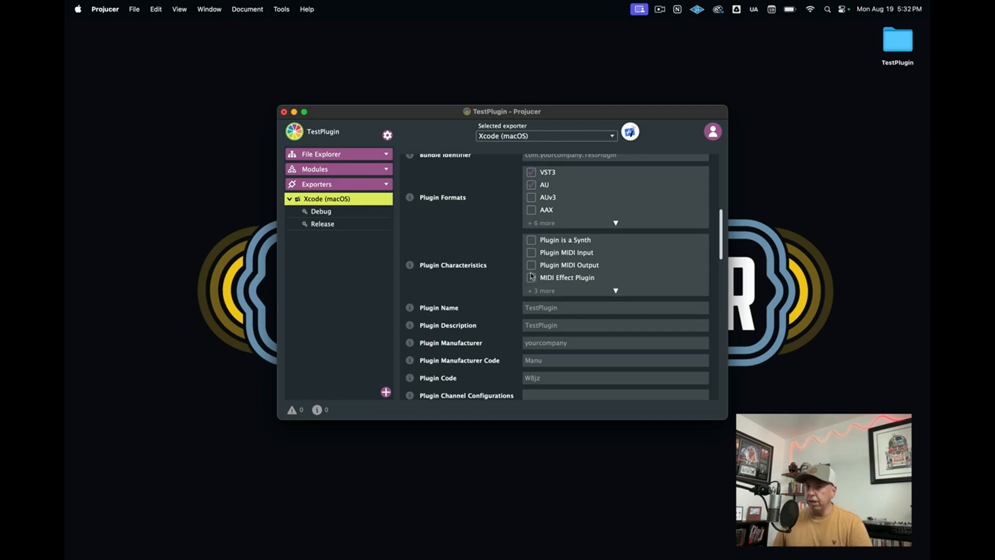
pyautogui.moveTo(512, 285)
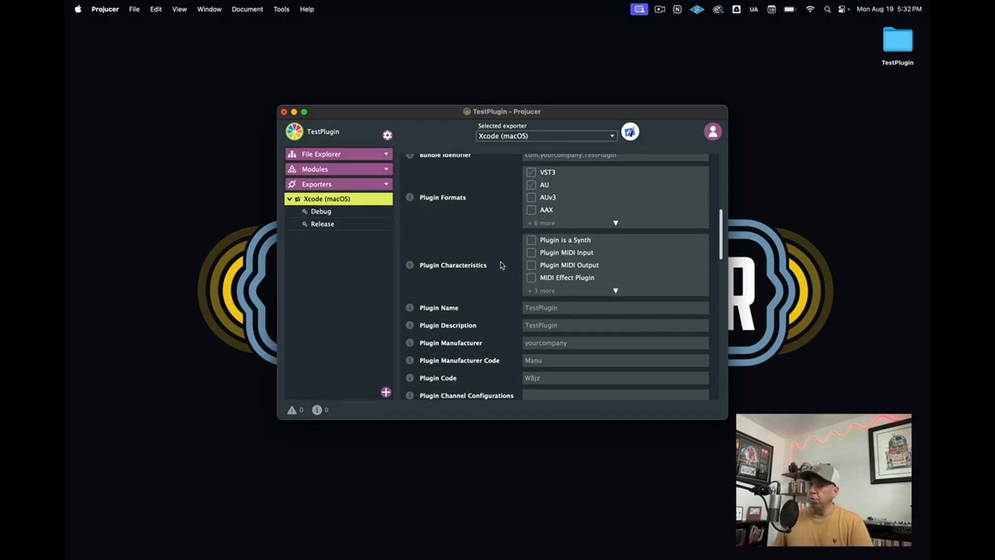
pyautogui.moveTo(506, 265)
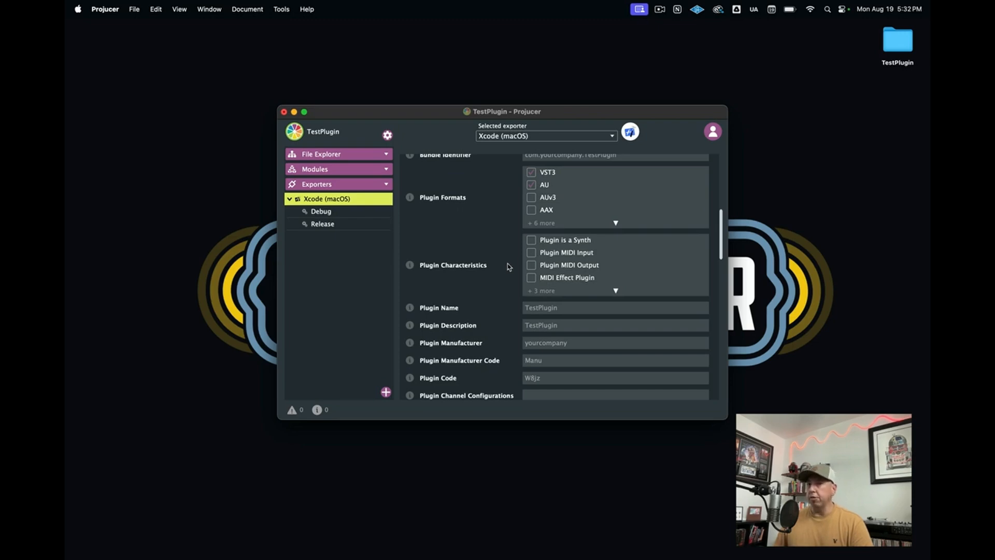
pyautogui.moveTo(536, 255)
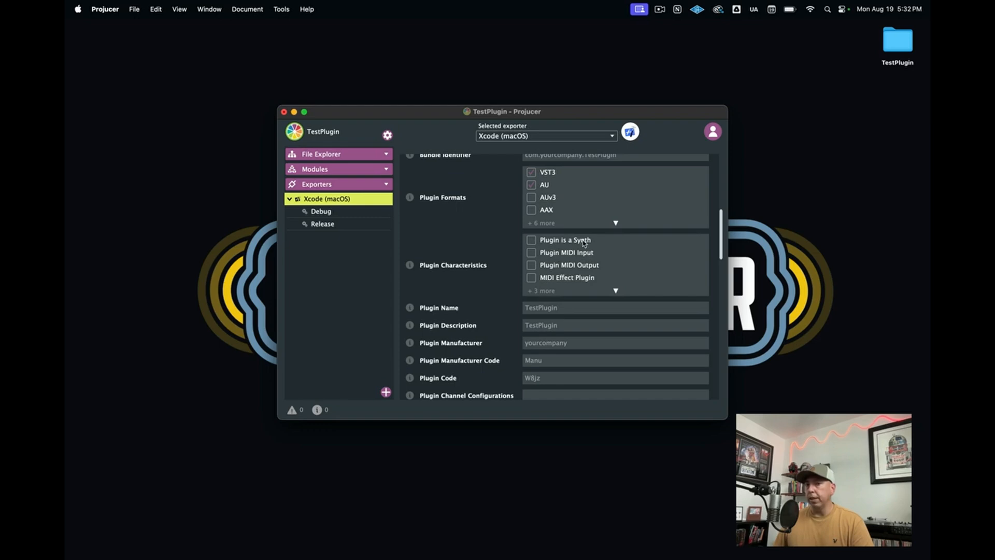
pyautogui.click(531, 252)
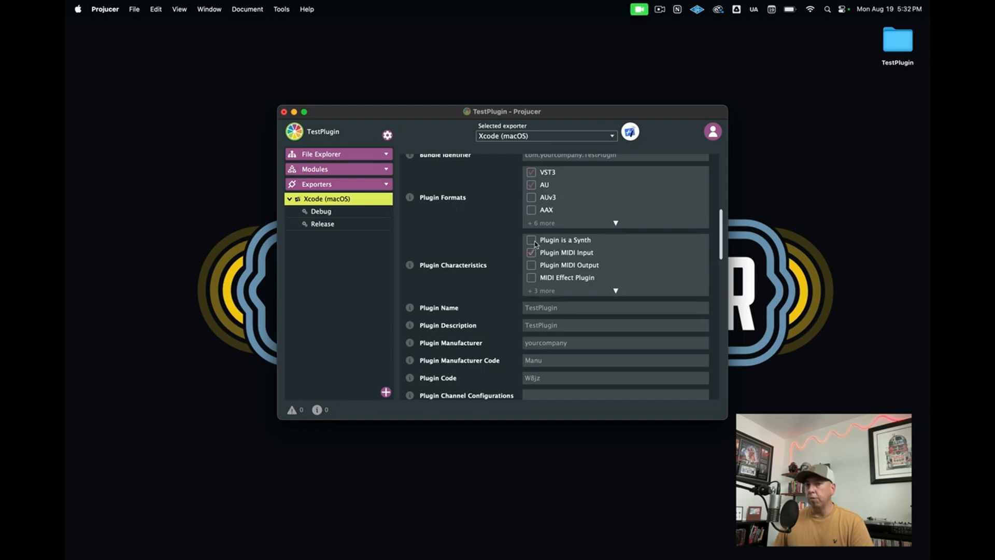
pyautogui.click(532, 240)
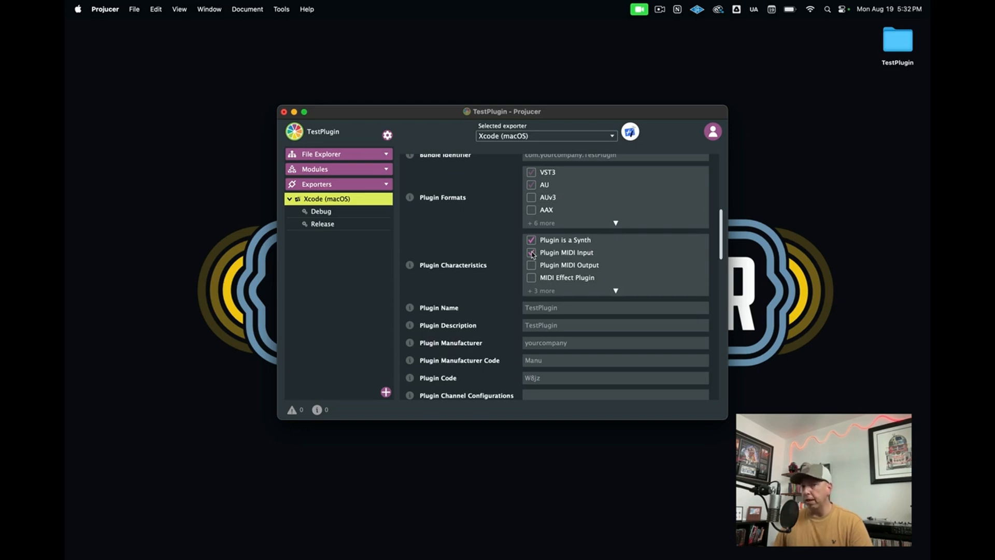
pyautogui.click(532, 253)
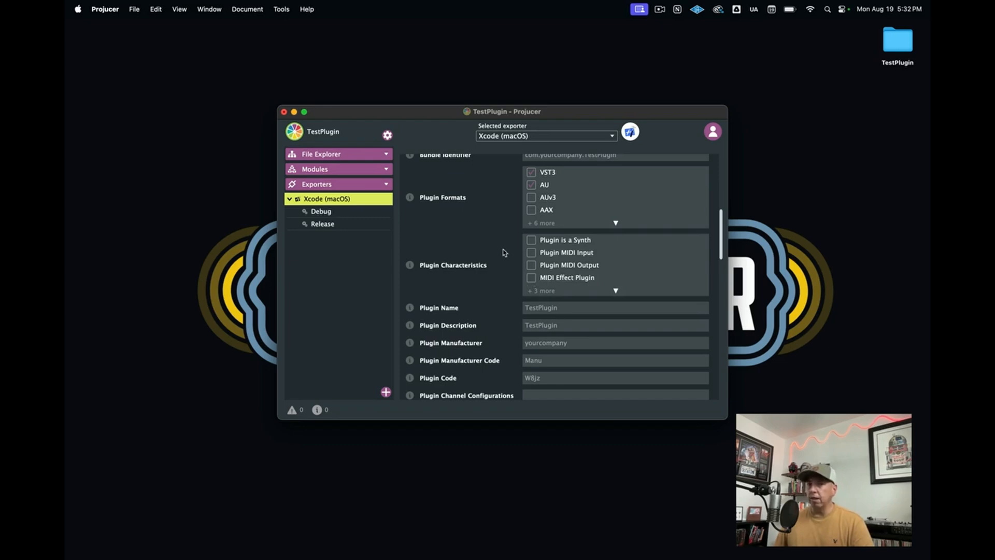
pyautogui.scroll(-3)
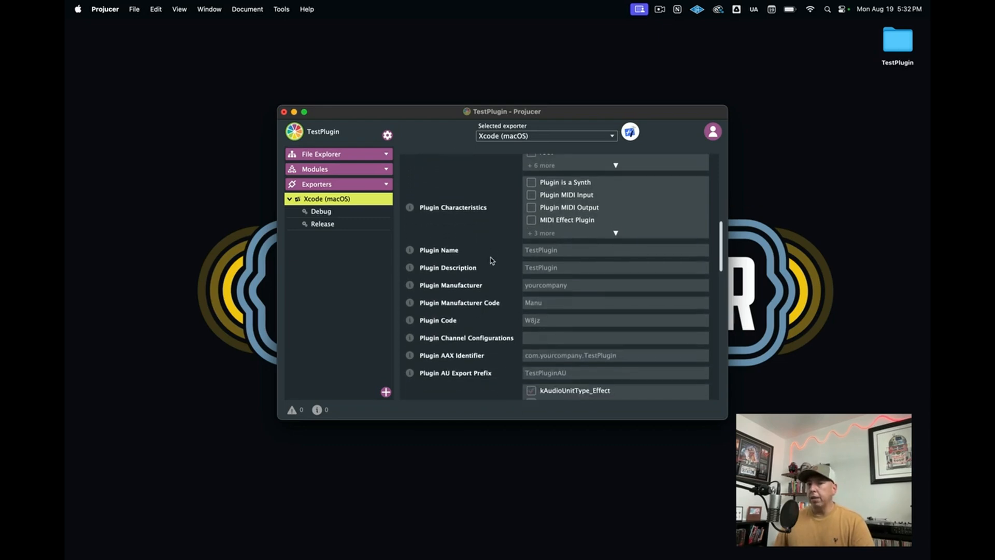
pyautogui.scroll(-3)
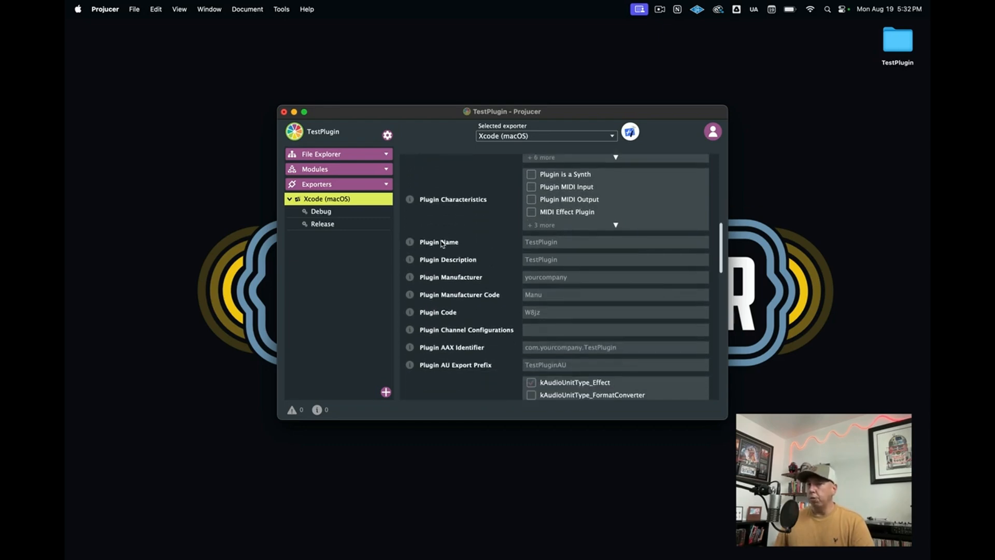
pyautogui.moveTo(427, 265)
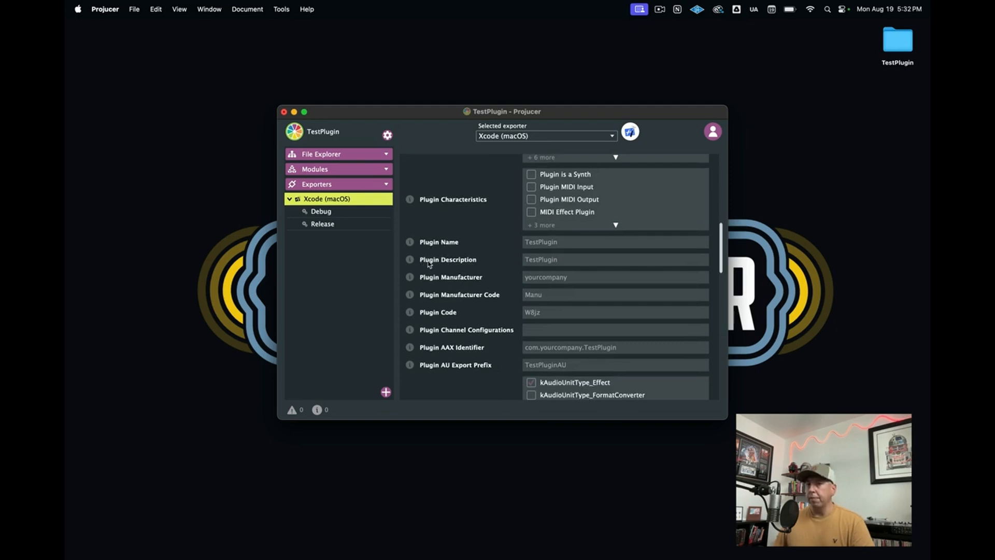
pyautogui.moveTo(574, 265)
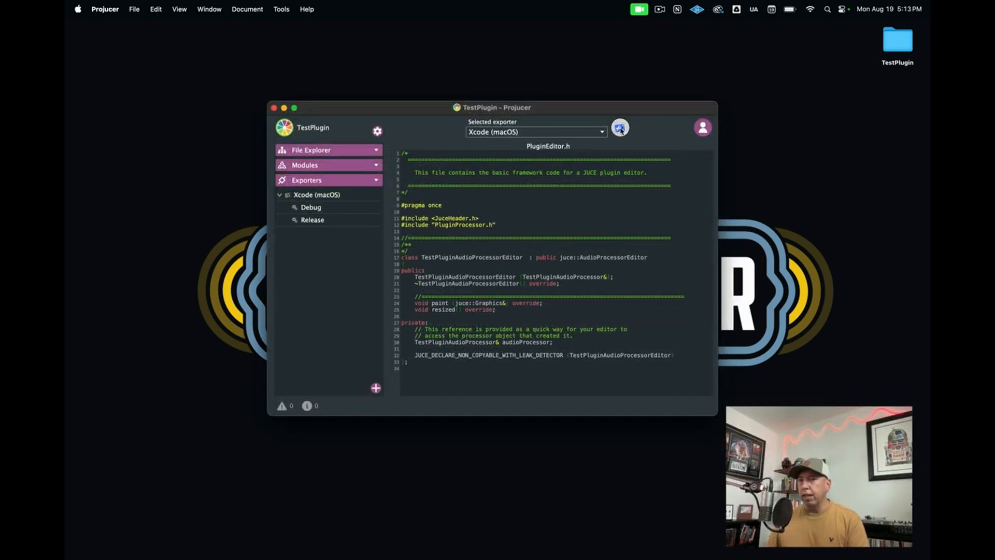
pyautogui.moveTo(619, 127)
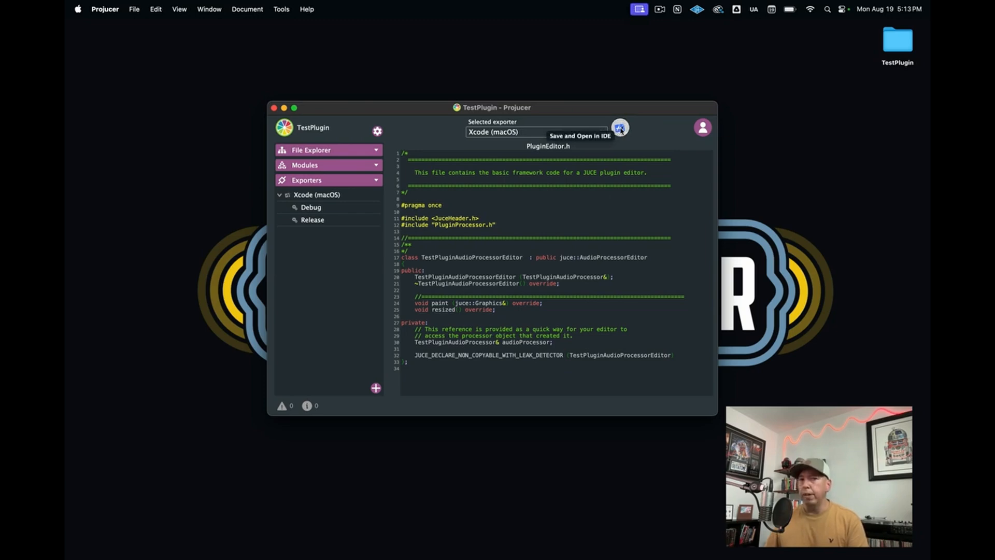
# Save TestPlugin and open it in Xcode with Save and Open in IDE
pyautogui.click(619, 127)
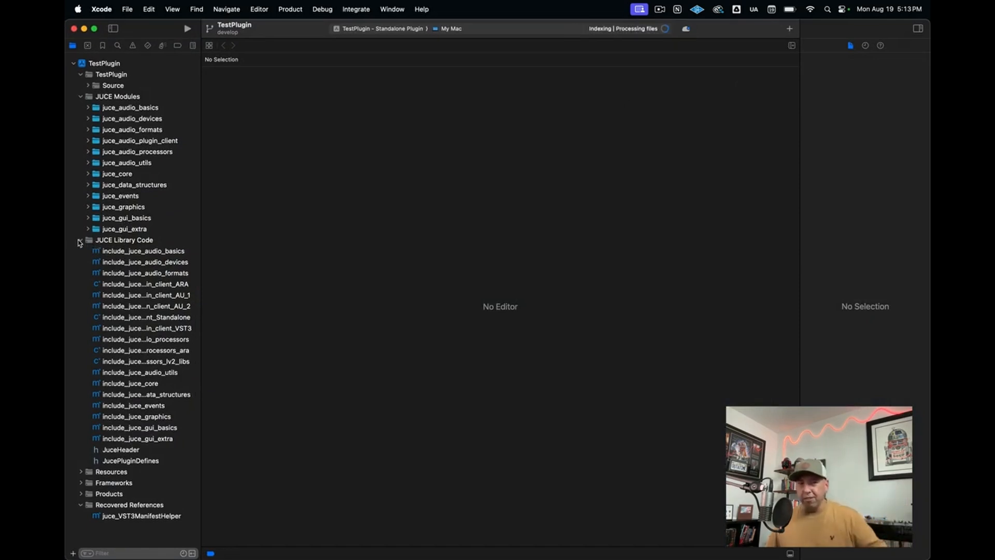
# Collapse JUCE Library Code and JUCE Modules, then expand TestPlugin's Source folder
pyautogui.click(81, 240)
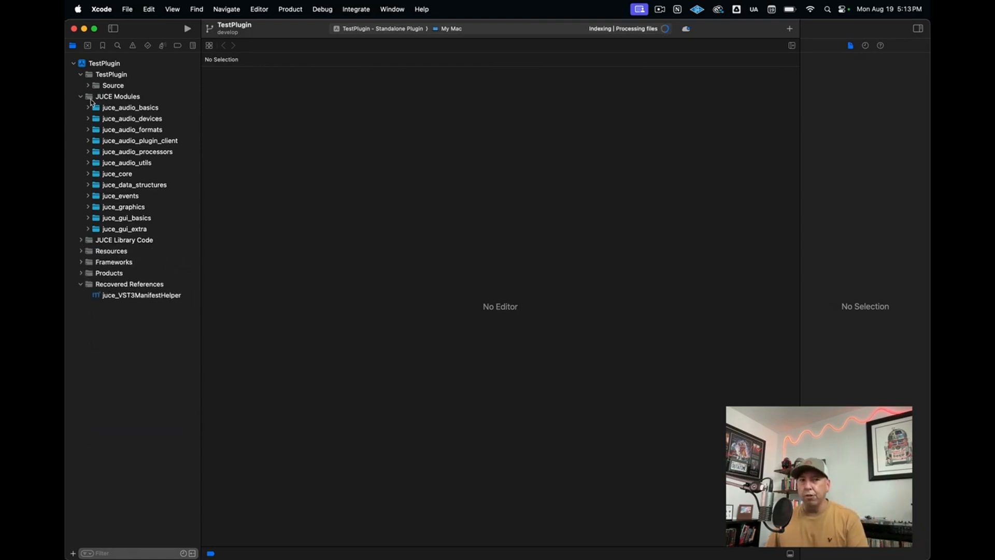
pyautogui.click(81, 95)
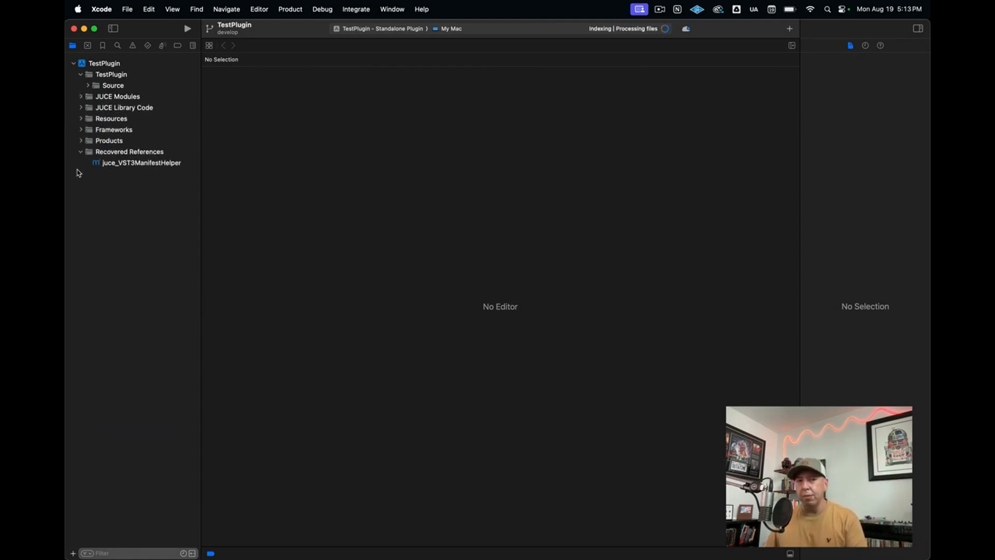
pyautogui.click(111, 74)
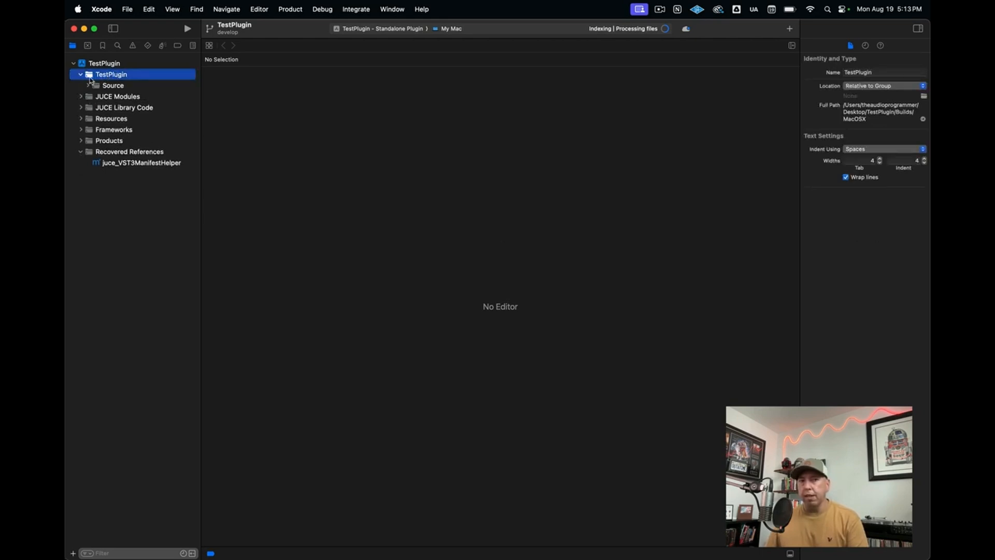
pyautogui.click(102, 84)
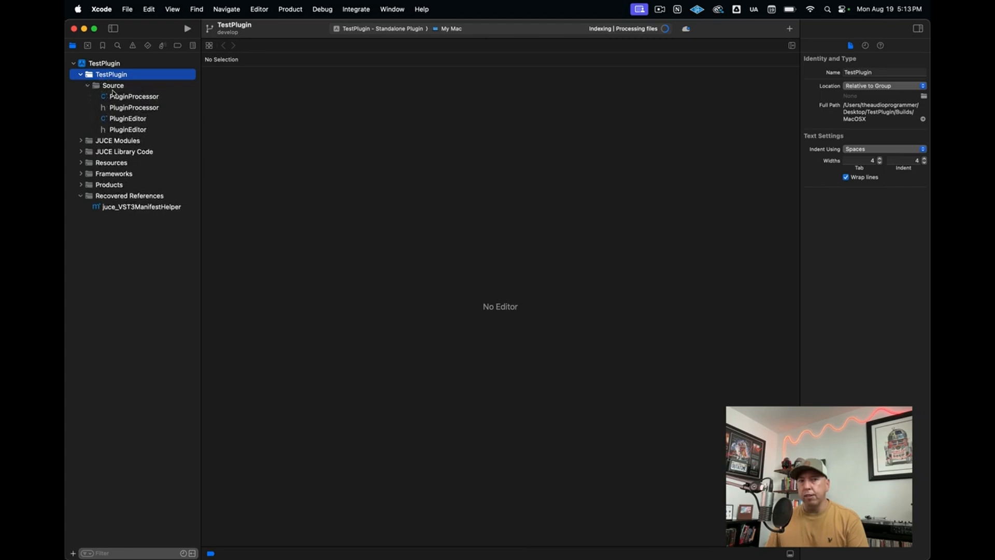
pyautogui.moveTo(125, 105)
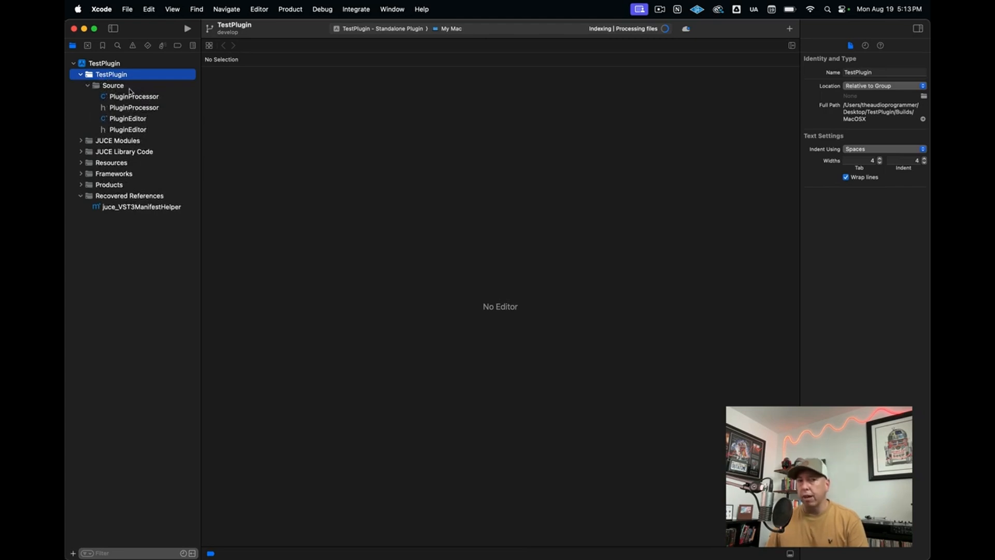
pyautogui.moveTo(429, 99)
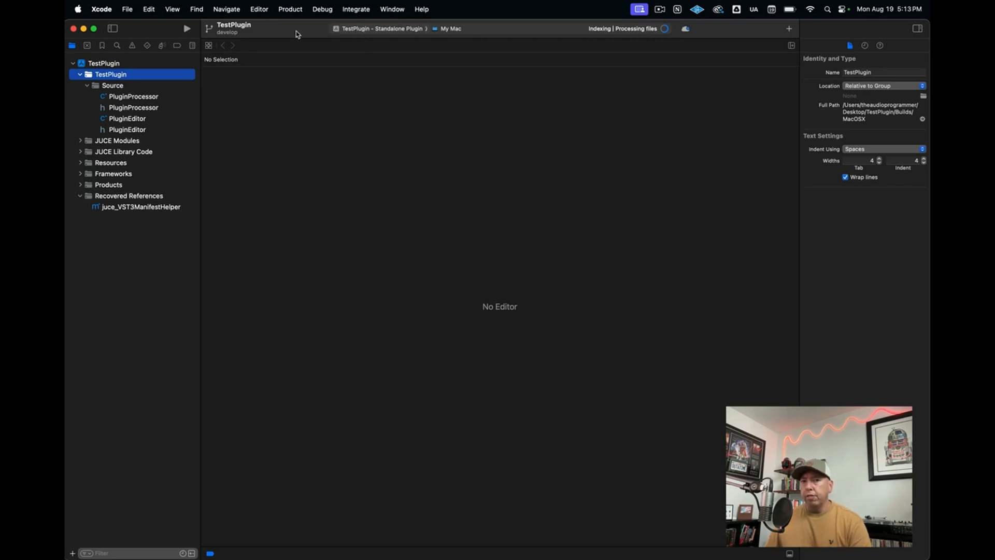
pyautogui.click(381, 29)
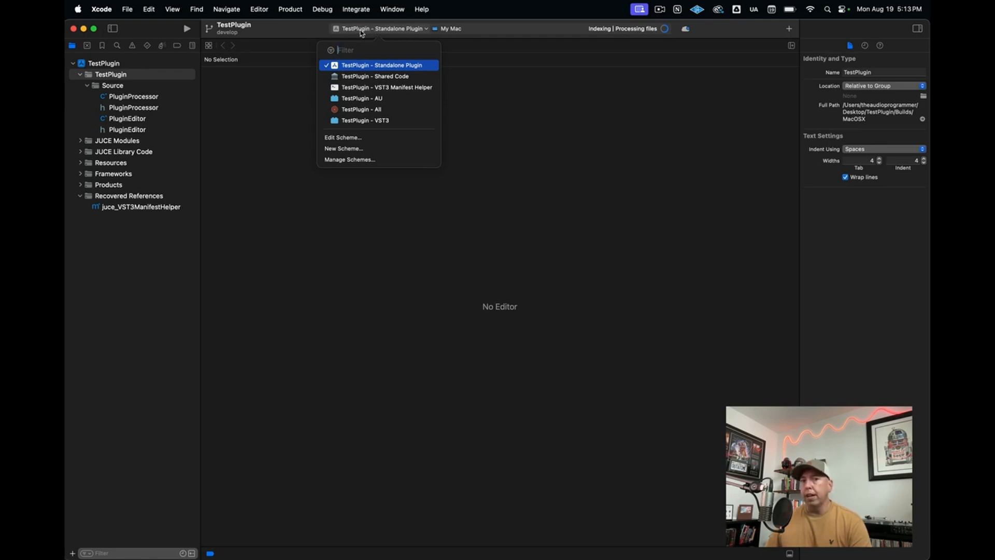
pyautogui.moveTo(386, 70)
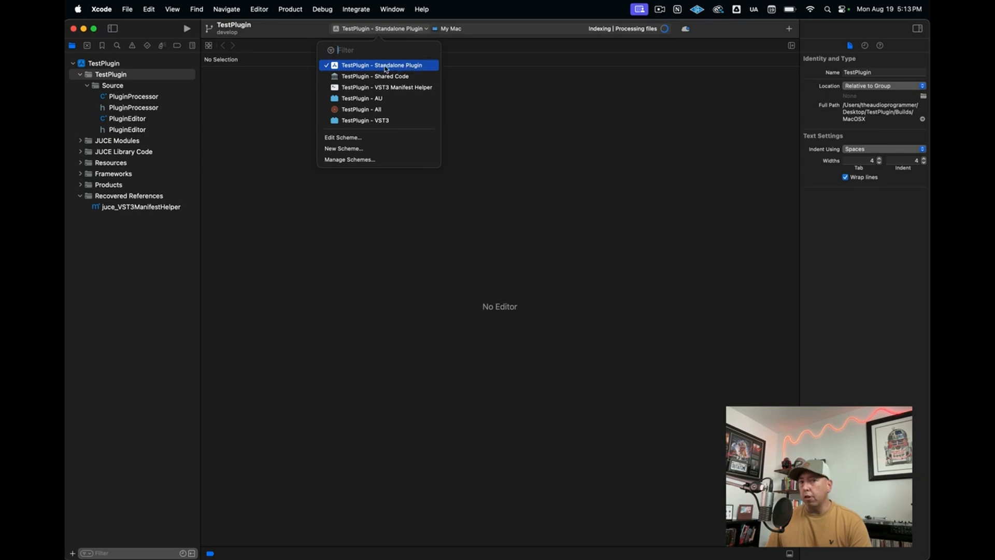
pyautogui.moveTo(411, 68)
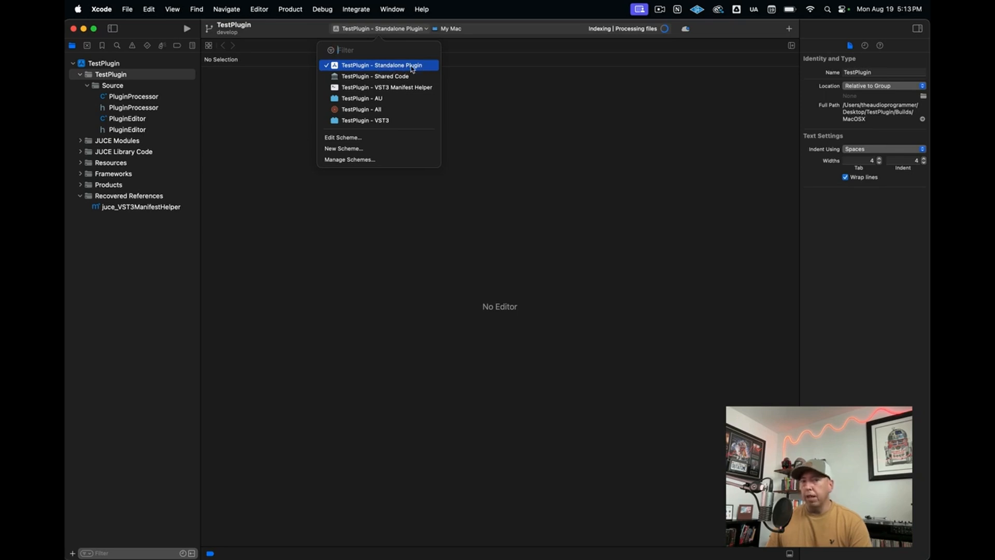
pyautogui.moveTo(374, 76)
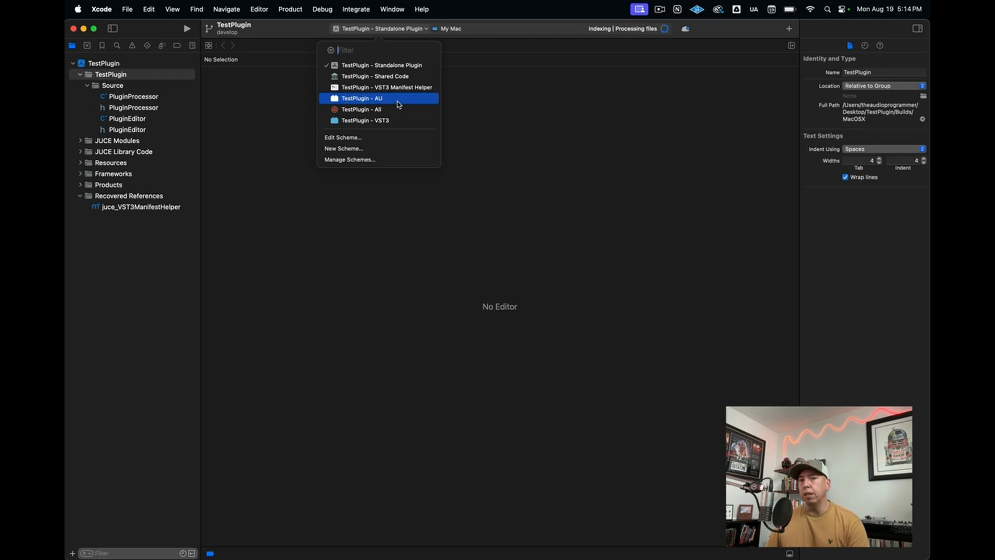
pyautogui.moveTo(391, 120)
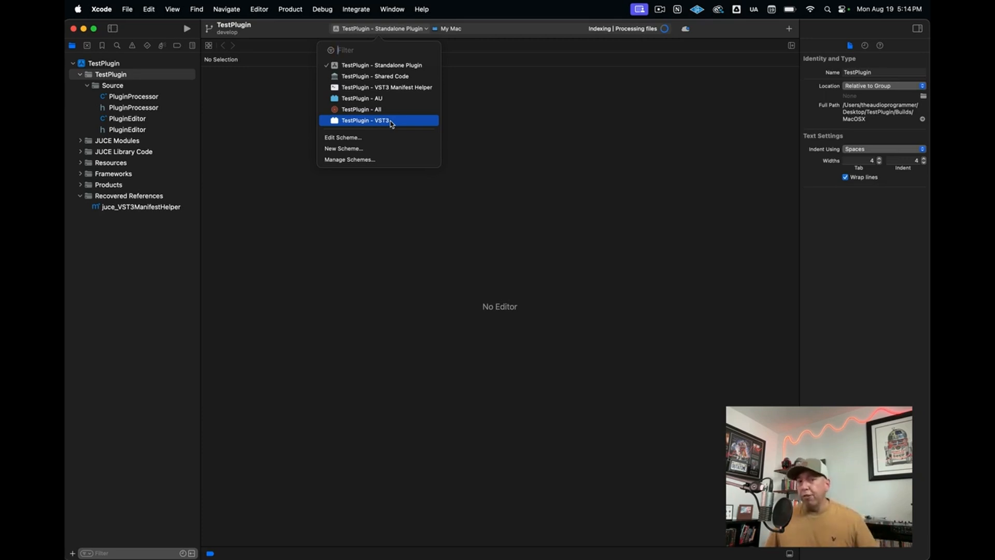
pyautogui.moveTo(385, 65)
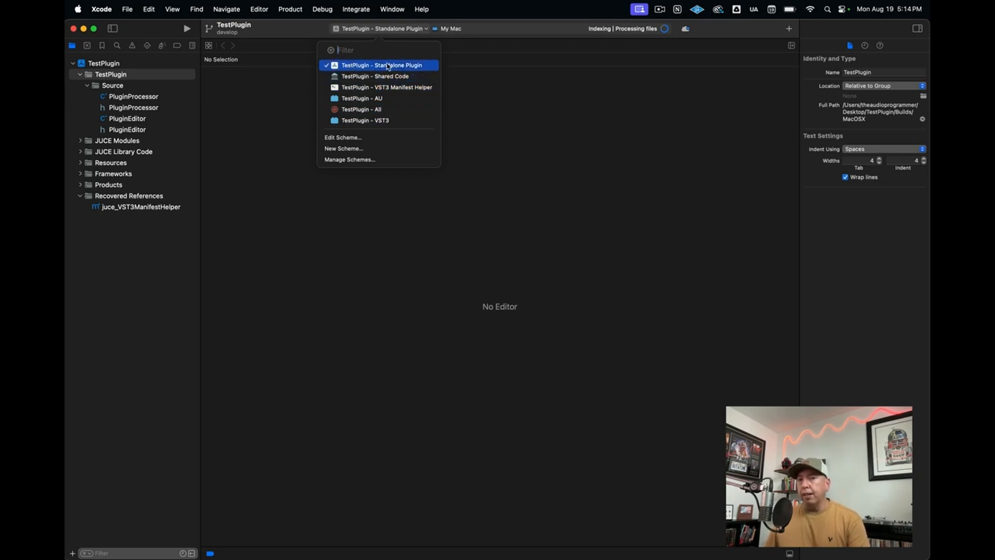
pyautogui.moveTo(392, 68)
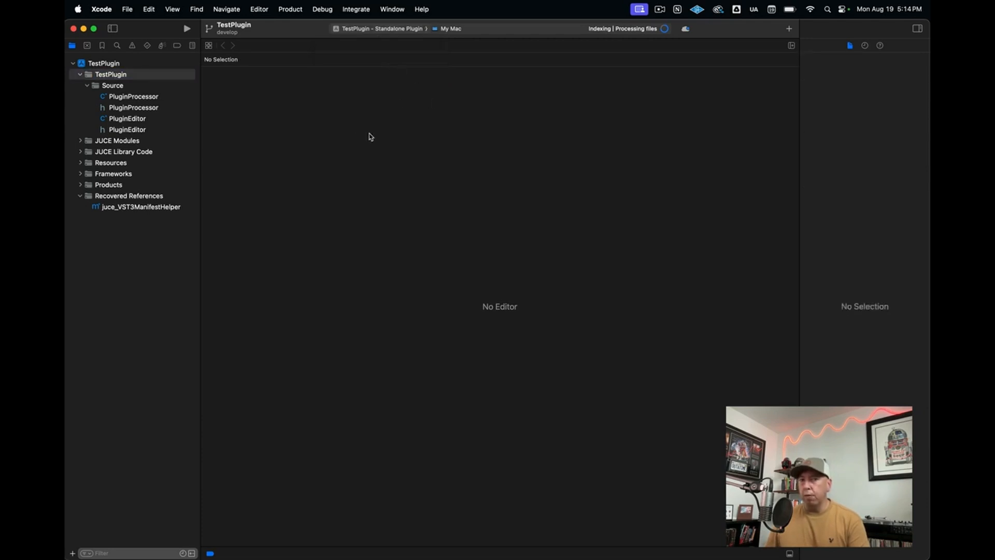
pyautogui.moveTo(182, 324)
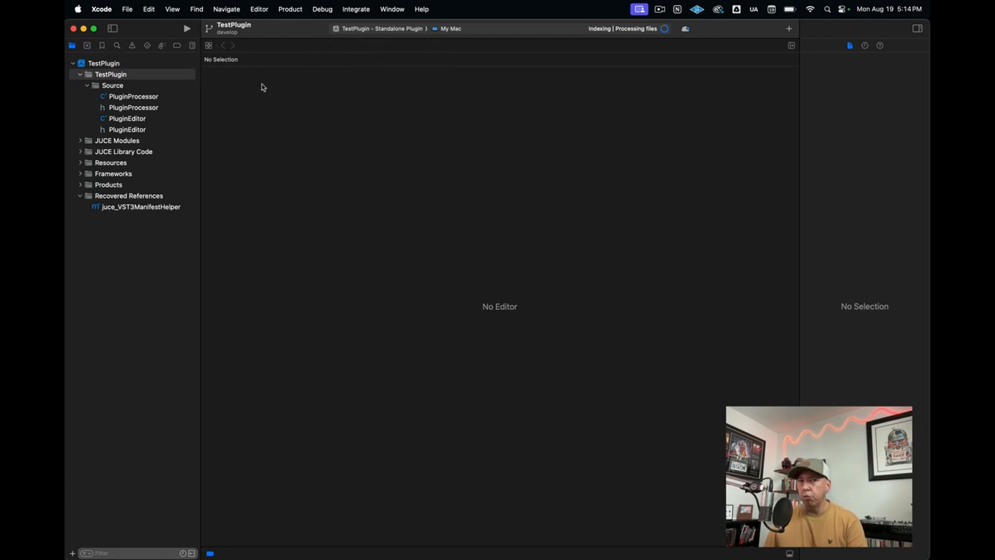
pyautogui.moveTo(184, 33)
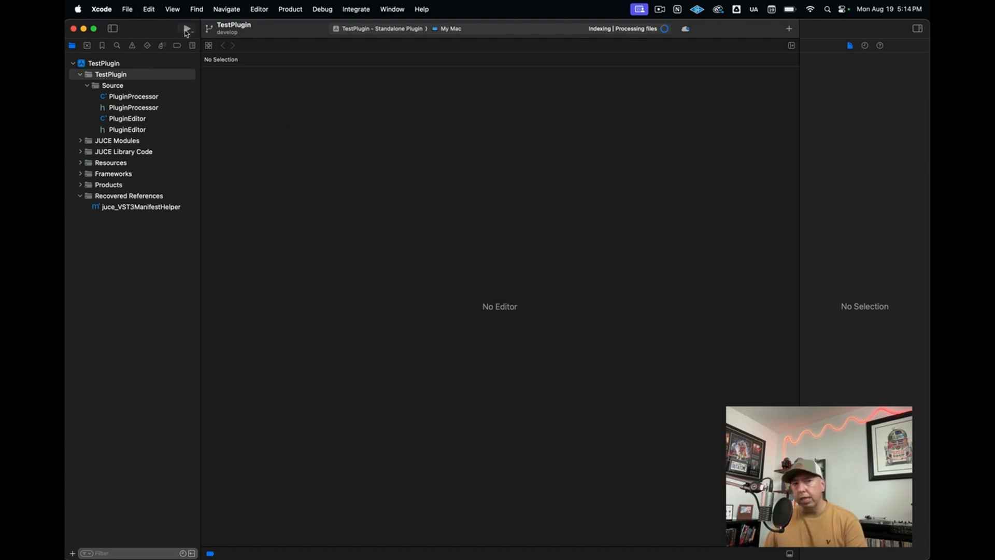
# Run the Standalone Plugin scheme to show the 'Hello World!' window
pyautogui.click(186, 29)
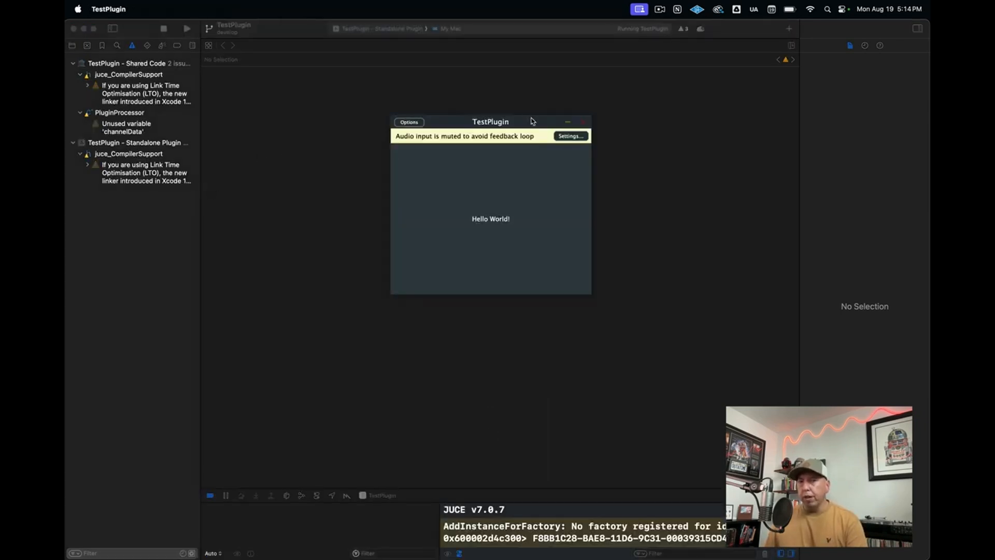
# Drag the TestPlugin standalone window down and to the right
pyautogui.moveTo(490, 122); pyautogui.dragTo(511, 153)
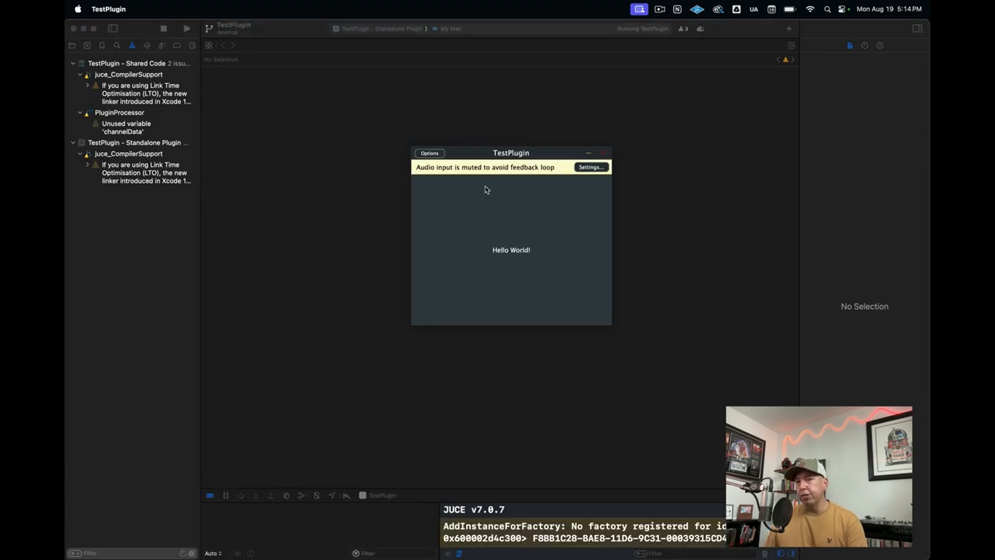
pyautogui.moveTo(489, 183)
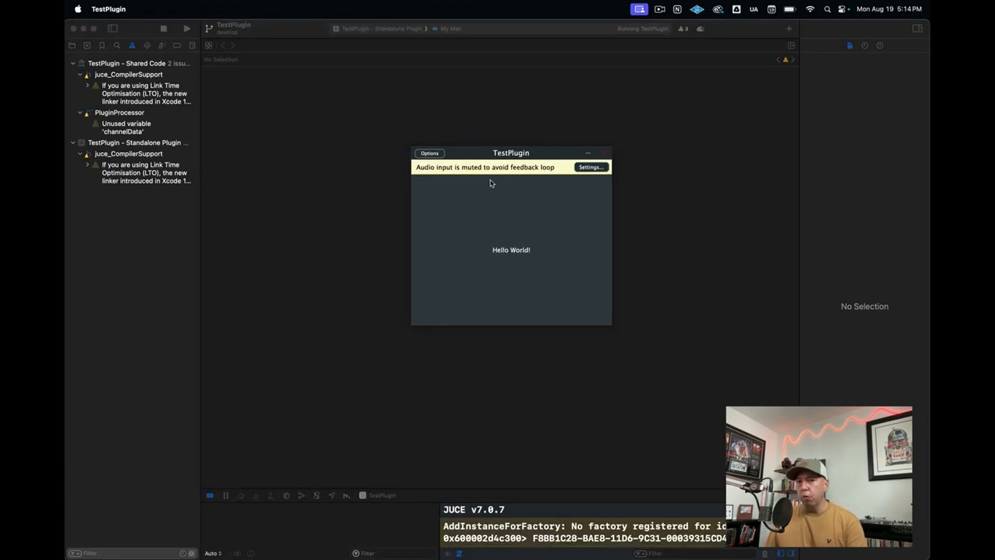